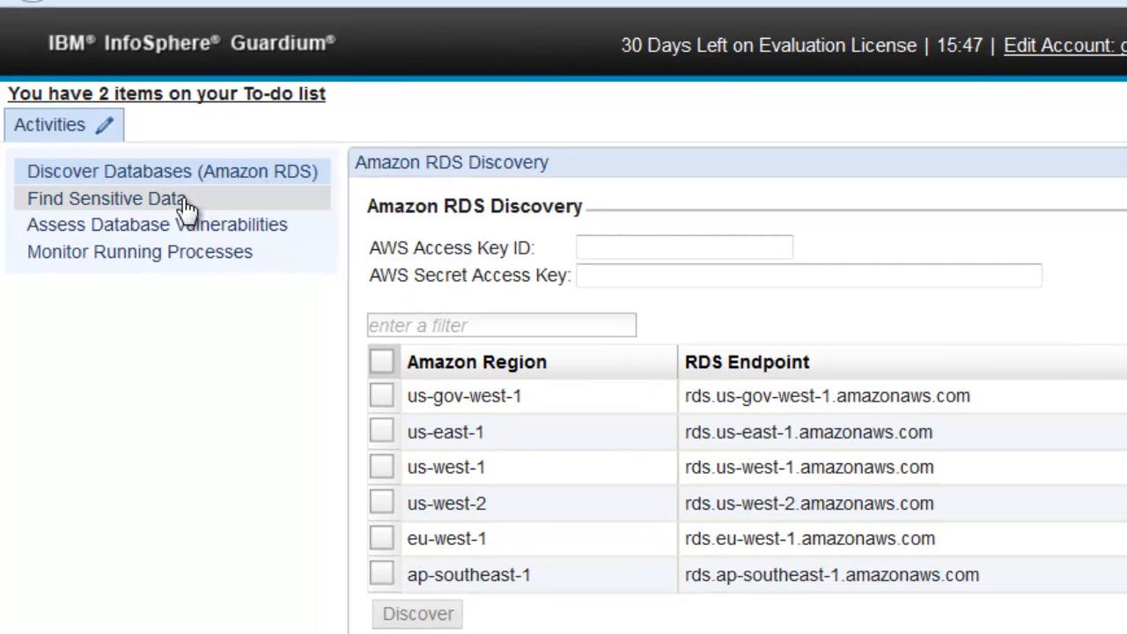
mouse_move(190, 211)
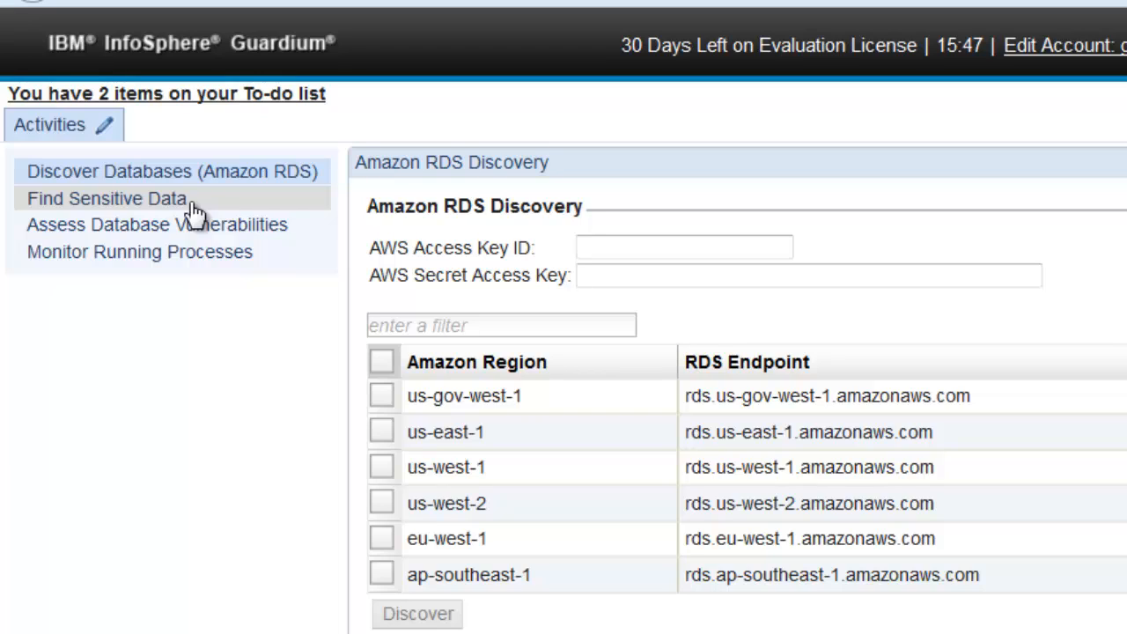
mouse_move(198, 218)
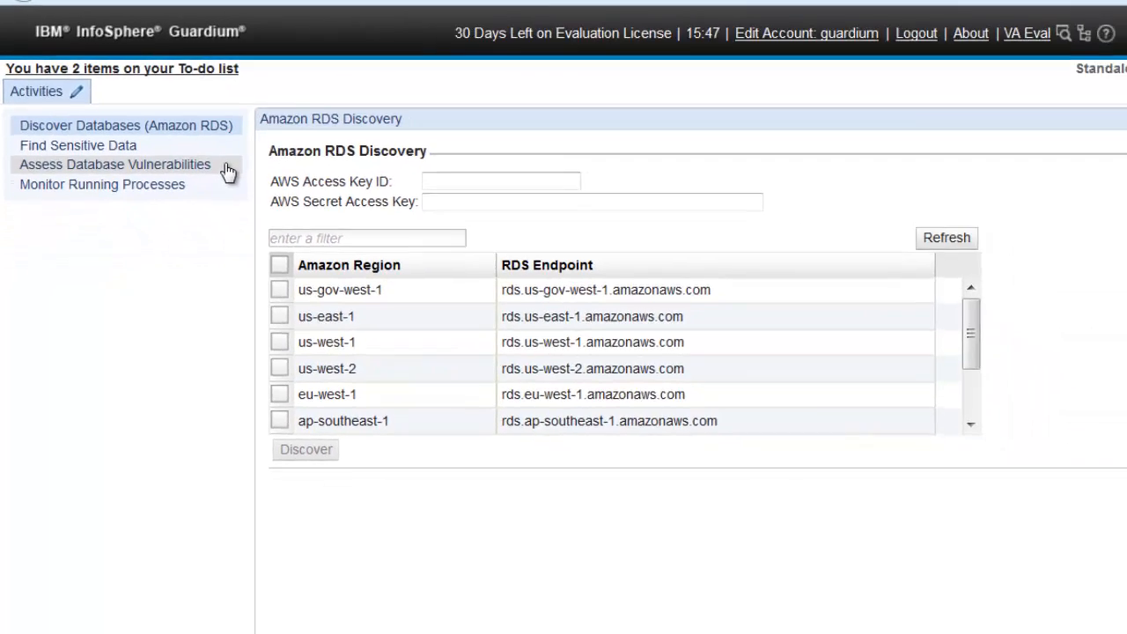
Select VA Oracle under Assess Database Vulnerabilities and open it for modification
click(115, 165)
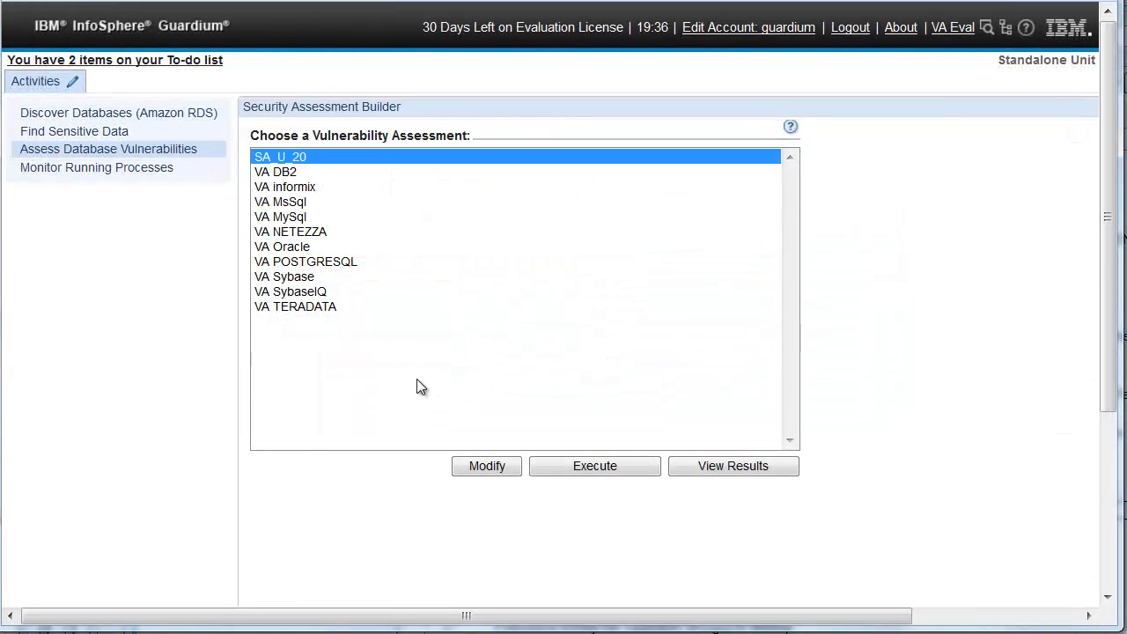
mouse_move(296, 238)
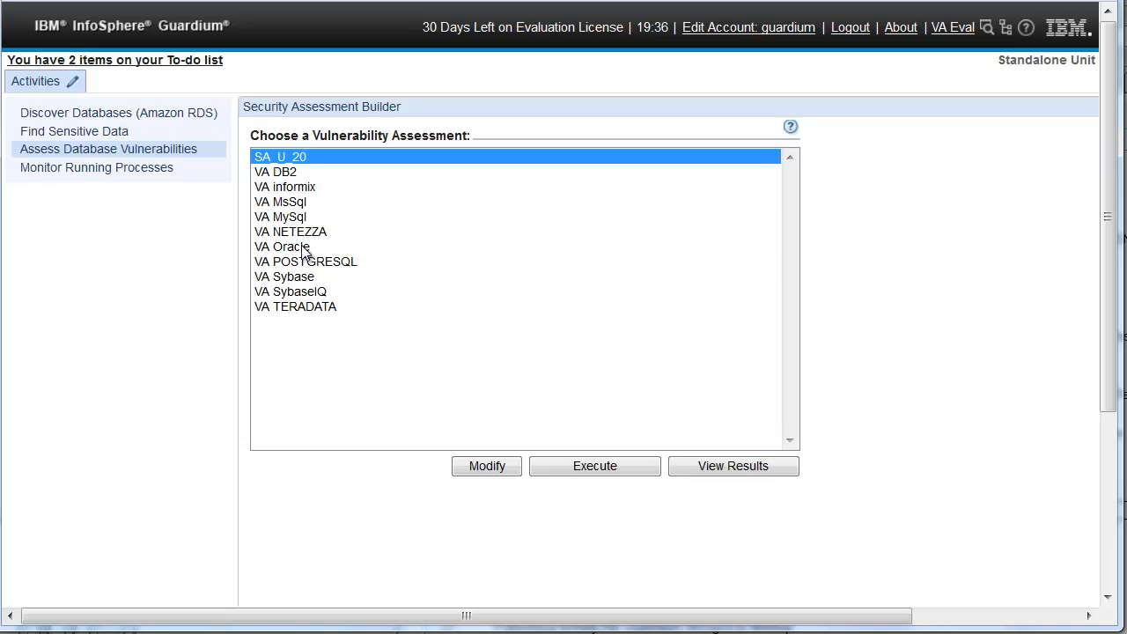
click(282, 247)
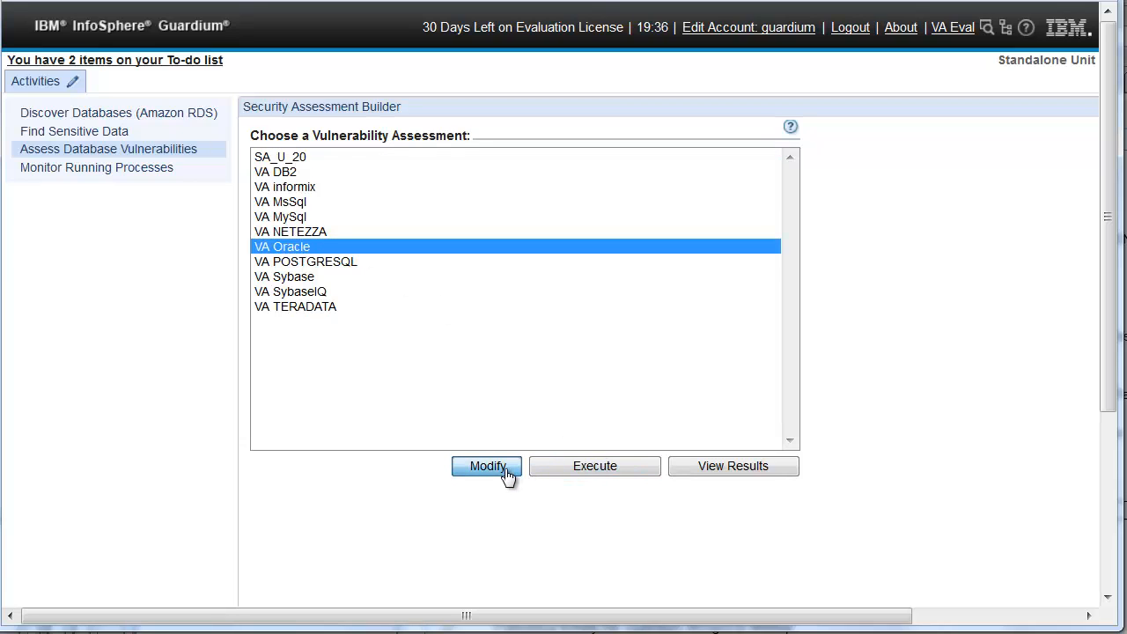
click(487, 466)
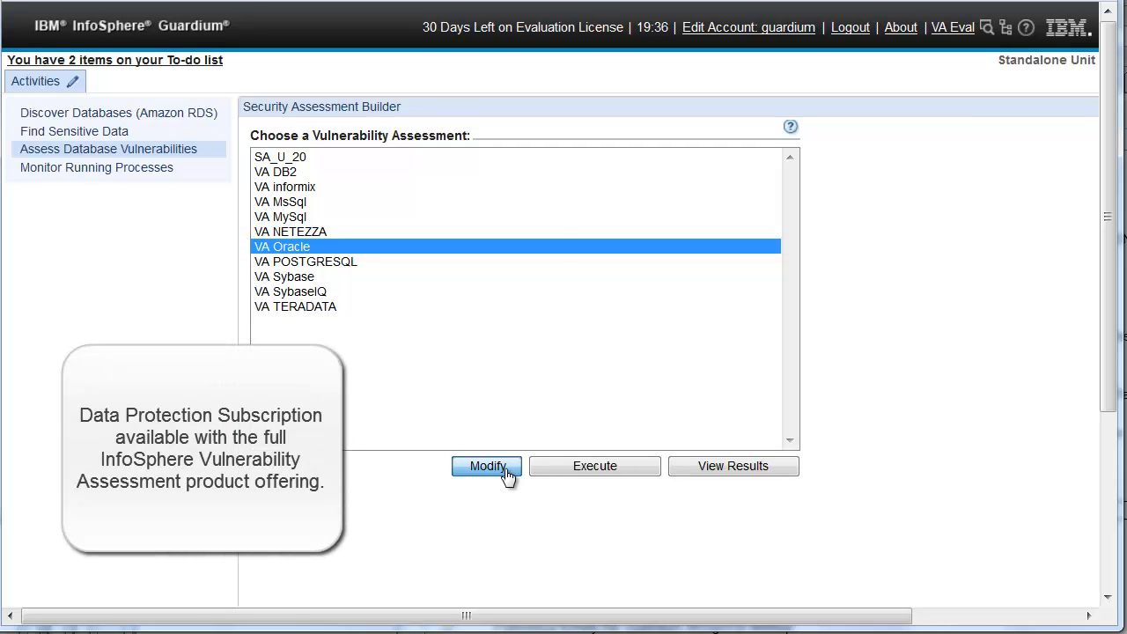
click(486, 466)
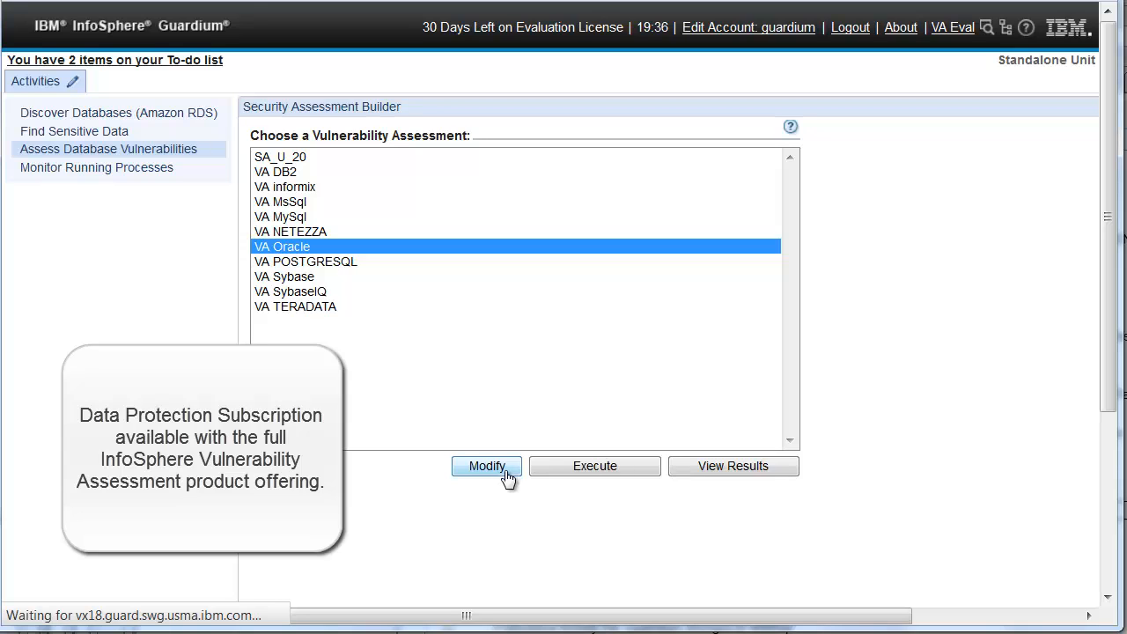
Attach the MyOracleVATest_ORACLE datasource to VA Oracle through Datasource Finder
click(486, 466)
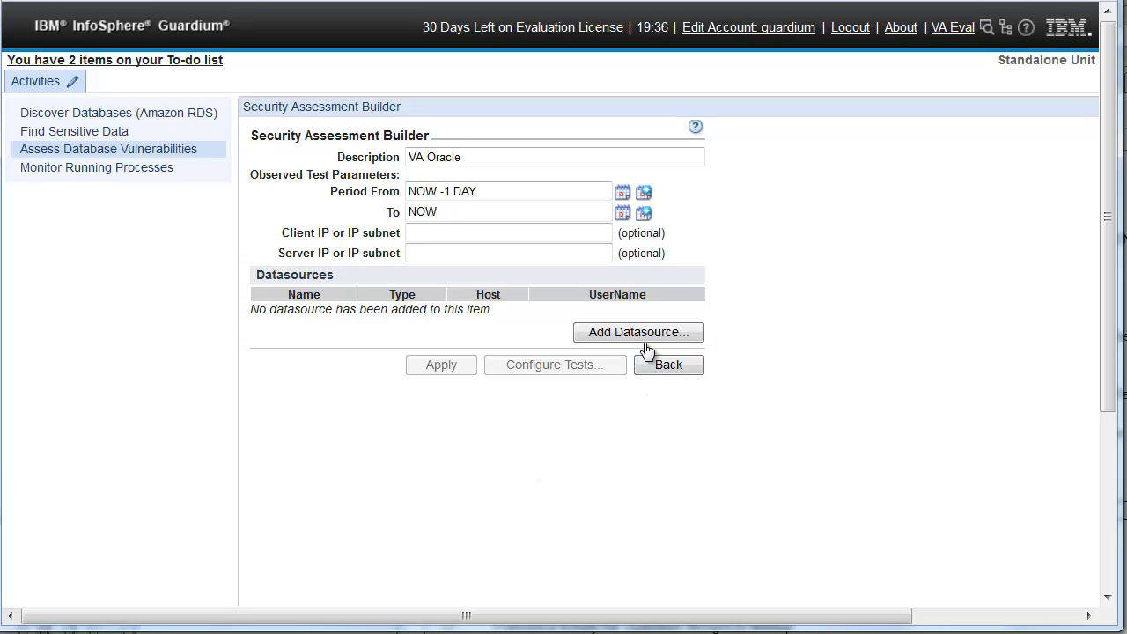
click(638, 333)
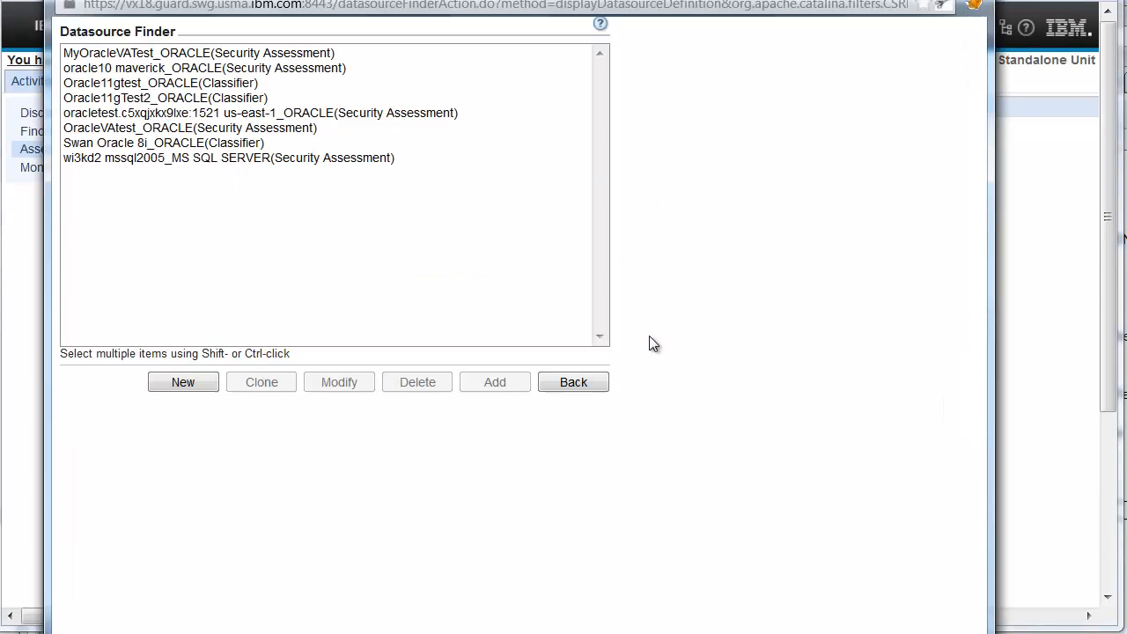
mouse_move(229, 183)
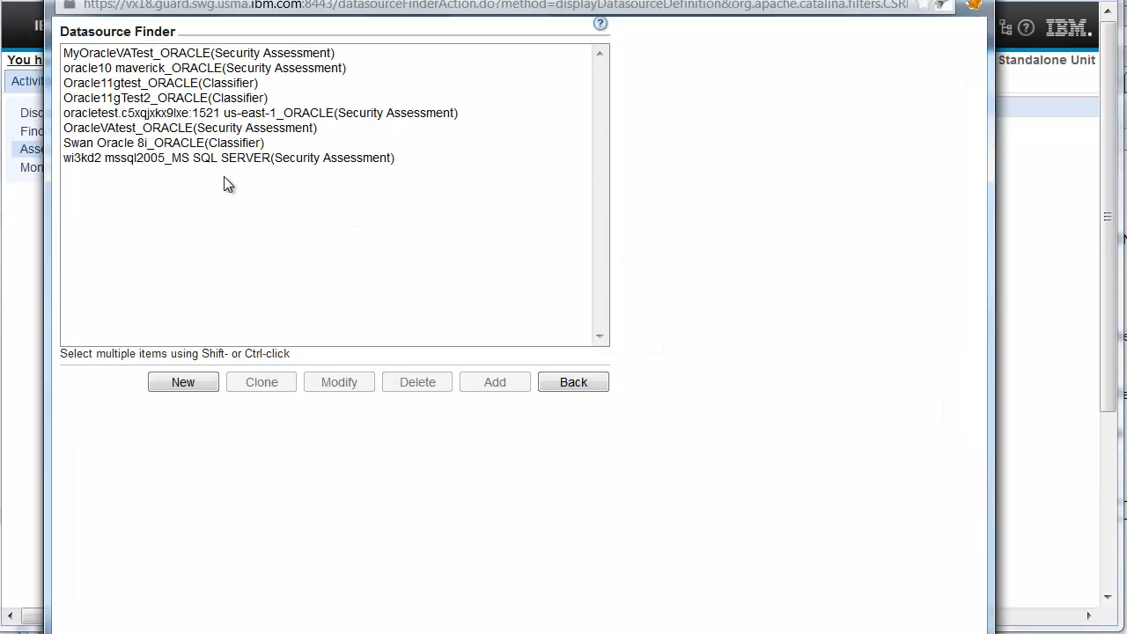
mouse_move(254, 236)
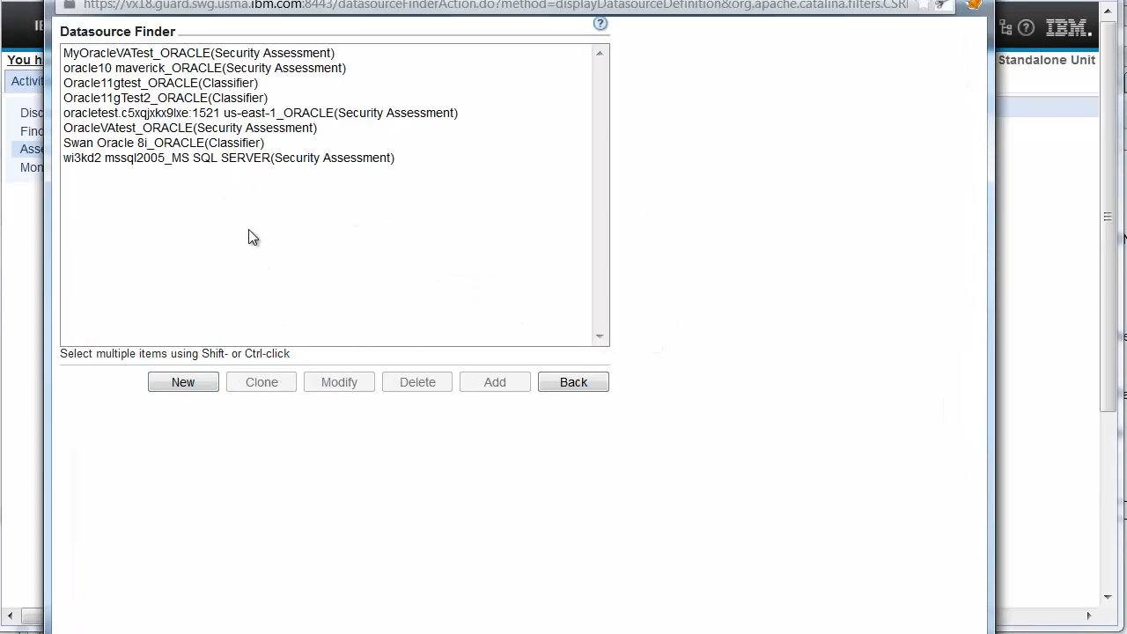
mouse_move(189, 57)
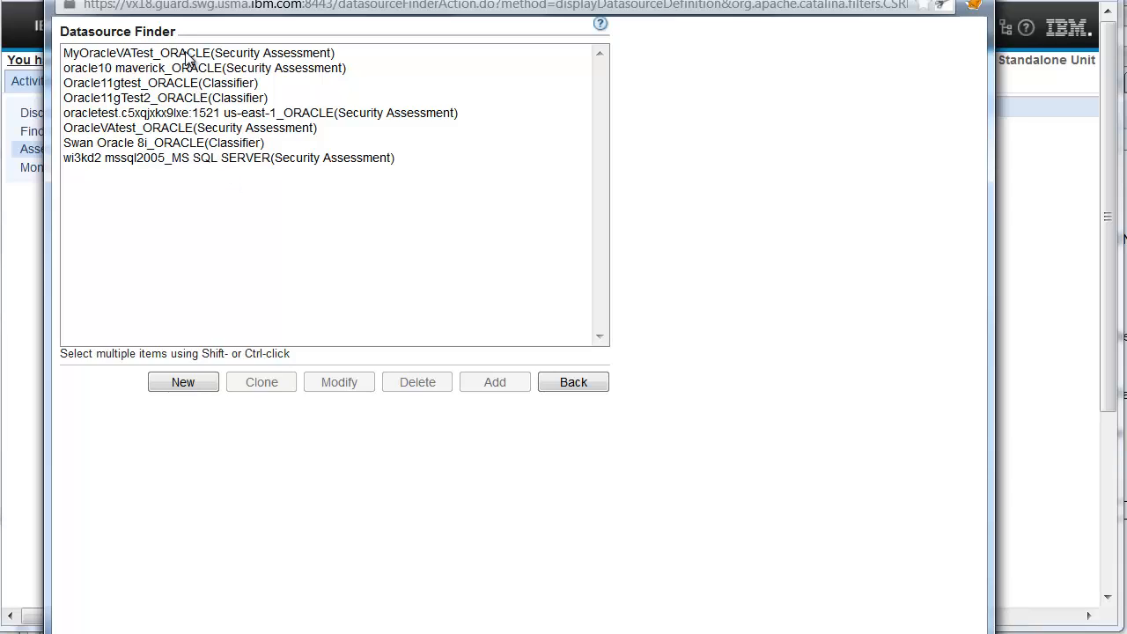
click(198, 53)
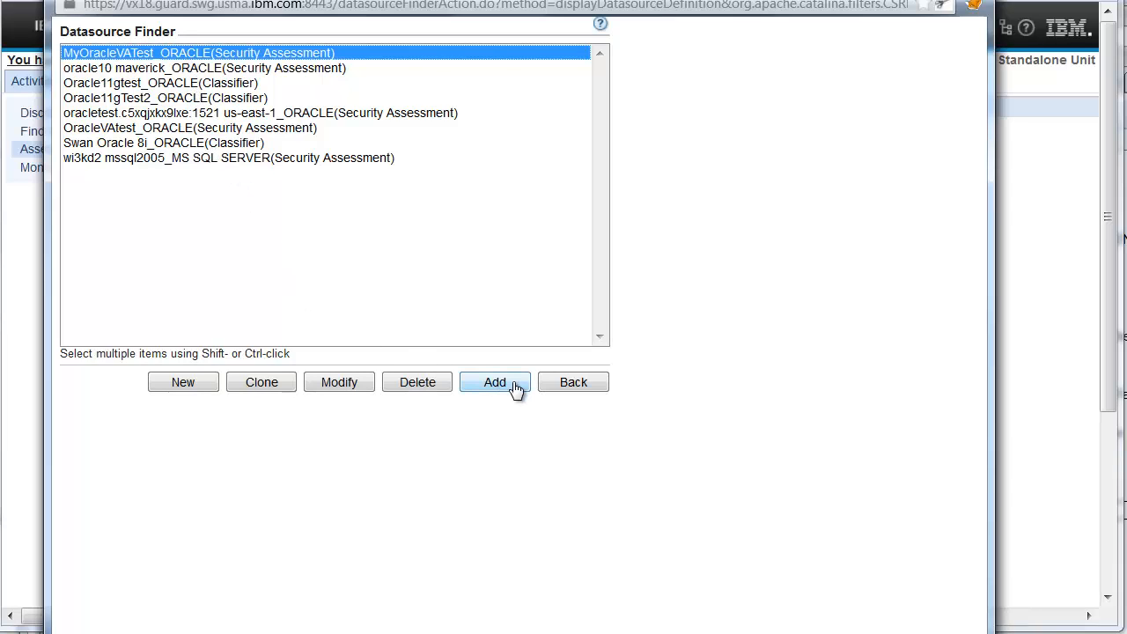
click(495, 382)
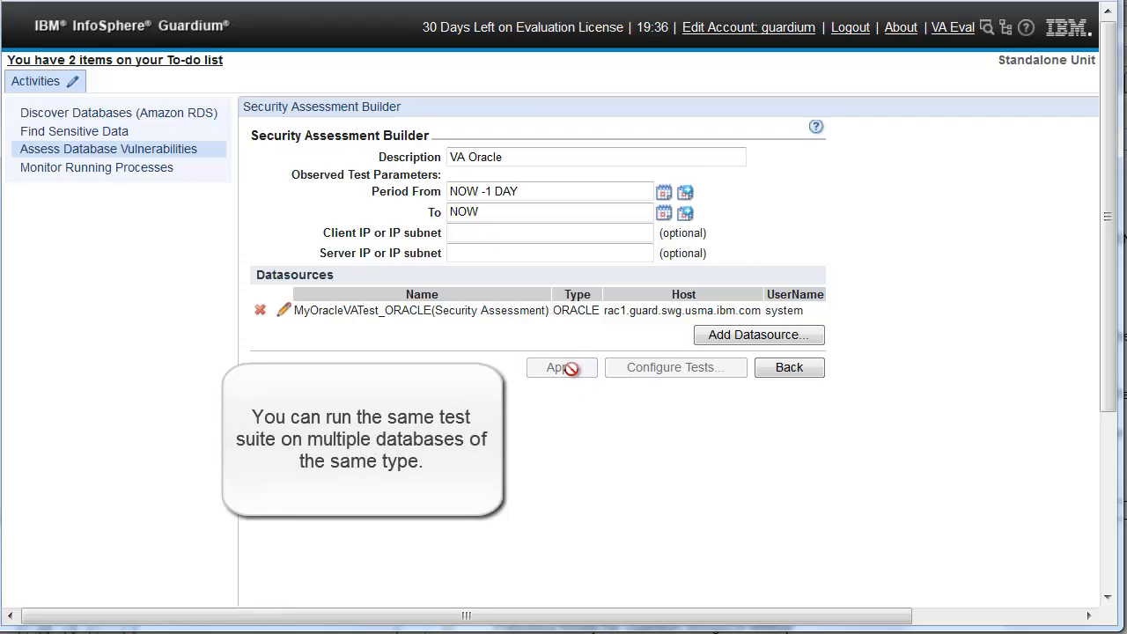
Return to the assessment list, execute VA Oracle, and acknowledge the queued-run message
click(790, 367)
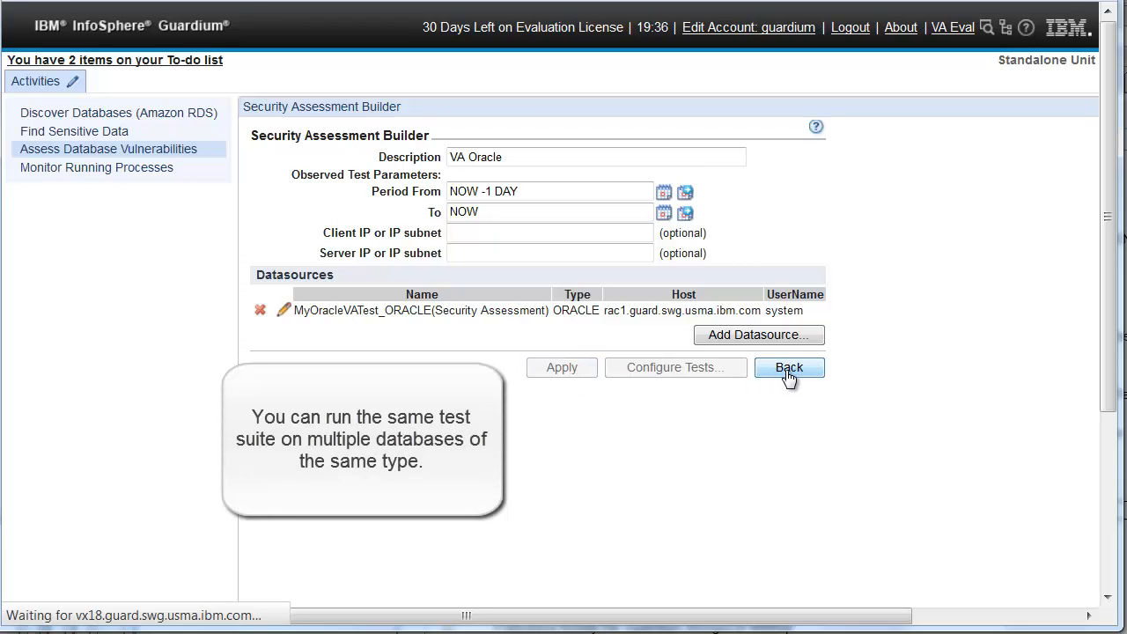
click(788, 367)
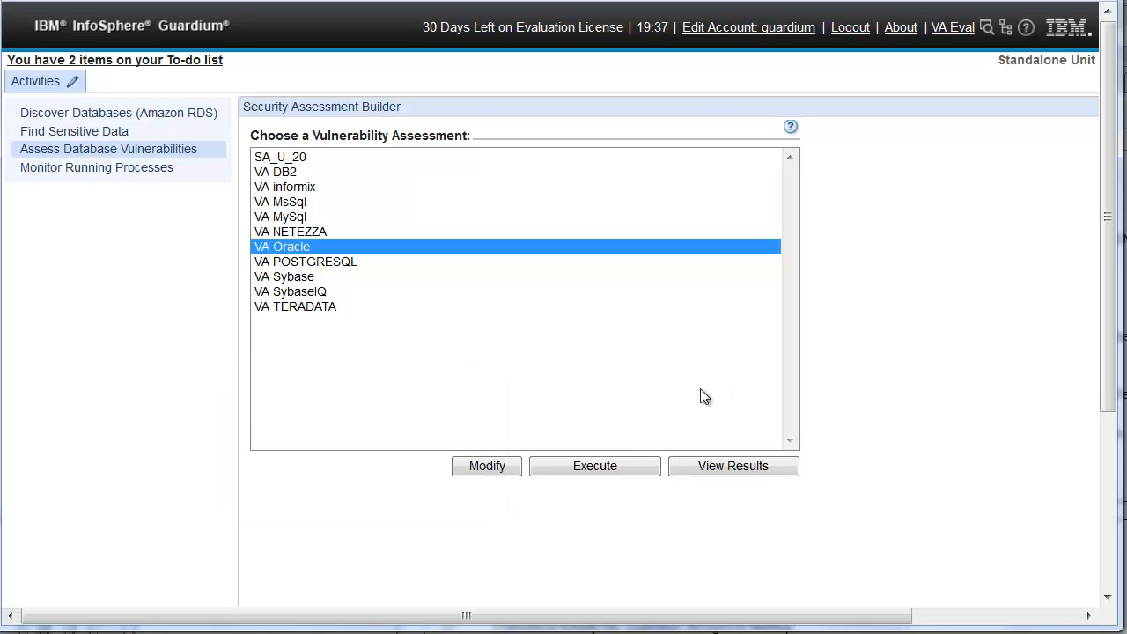
click(594, 466)
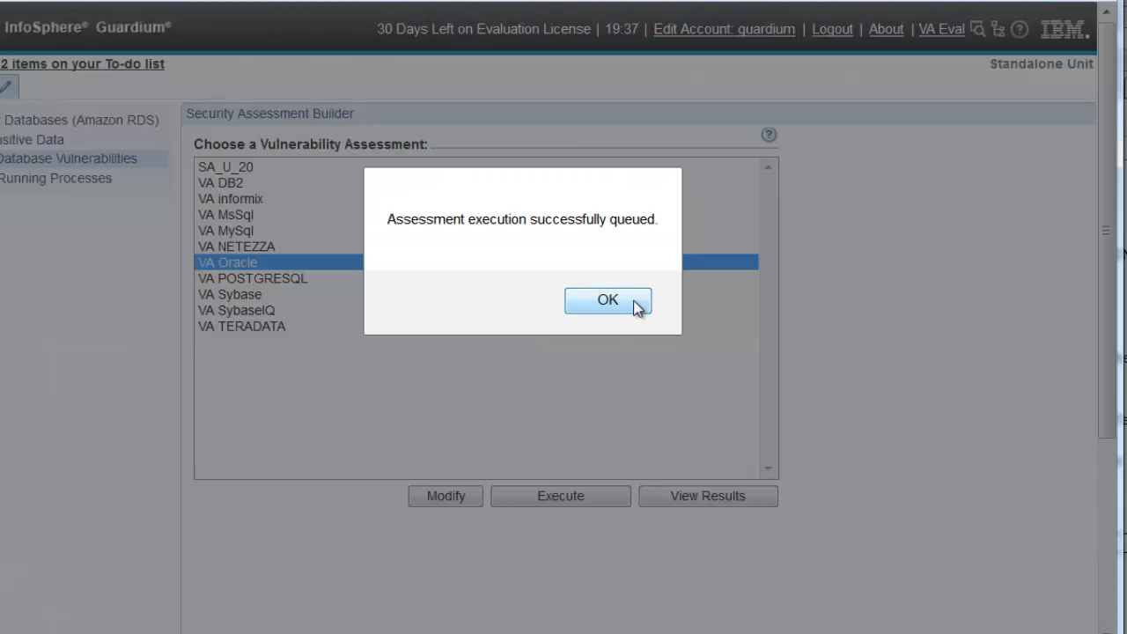
click(607, 299)
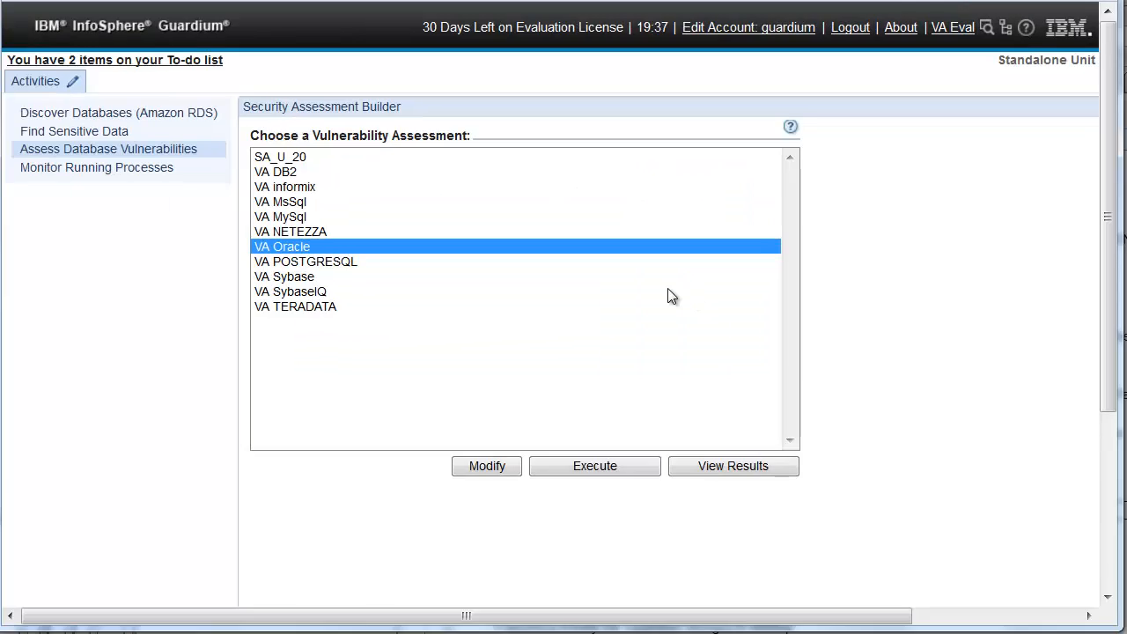
mouse_move(389, 351)
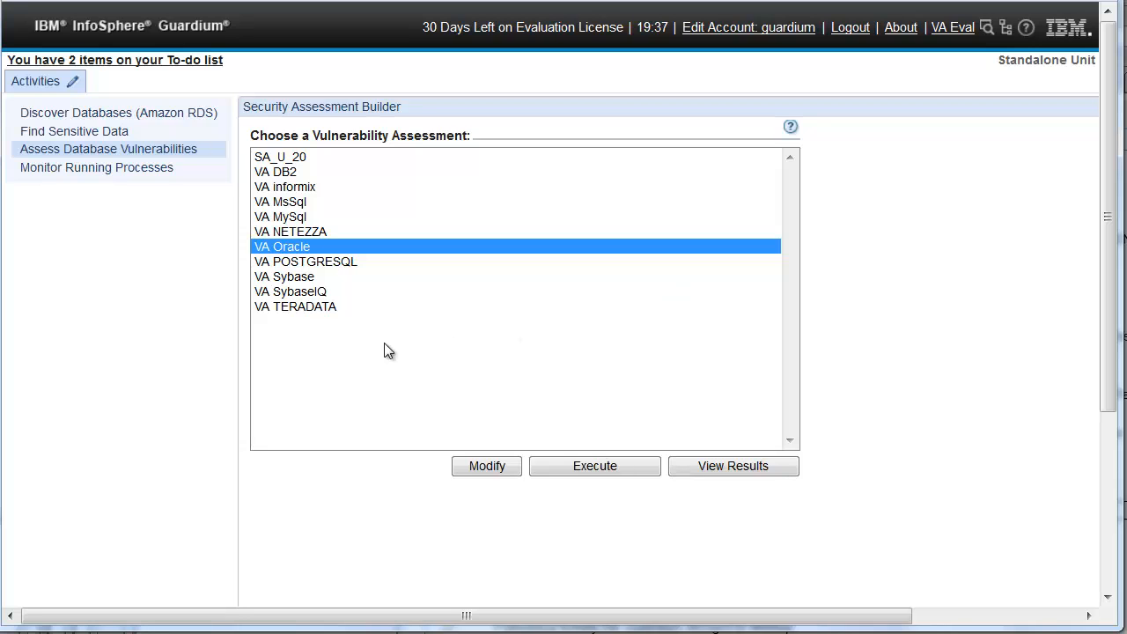
mouse_move(141, 167)
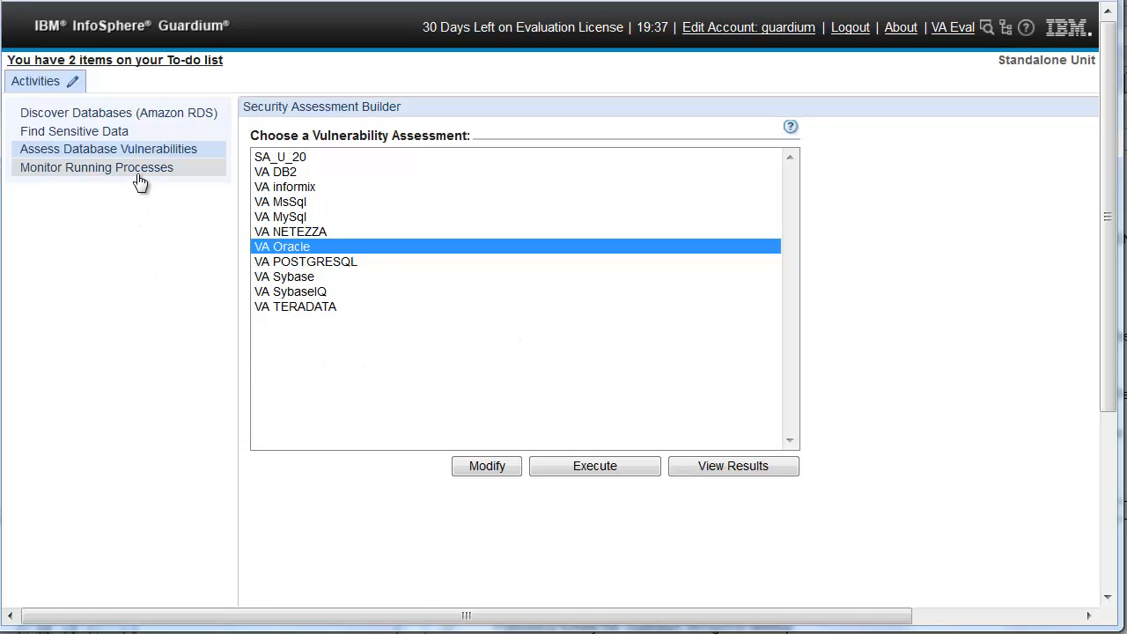
Watch the Guardium Job Queue until VA Oracle run 20 completes, then reopen the assessment list
click(96, 167)
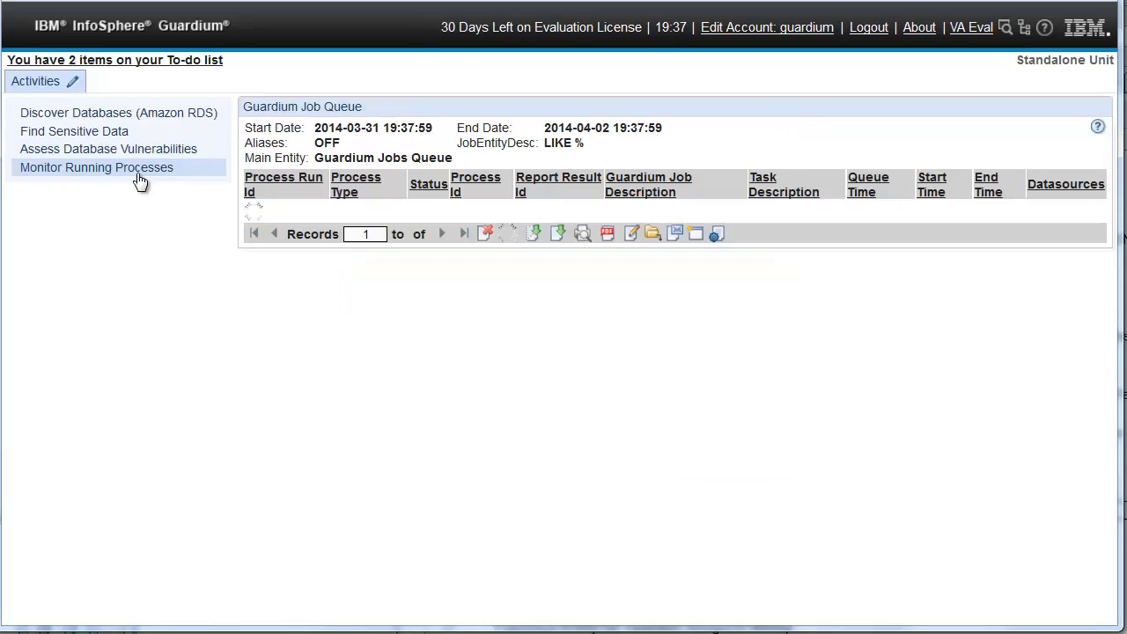
click(95, 167)
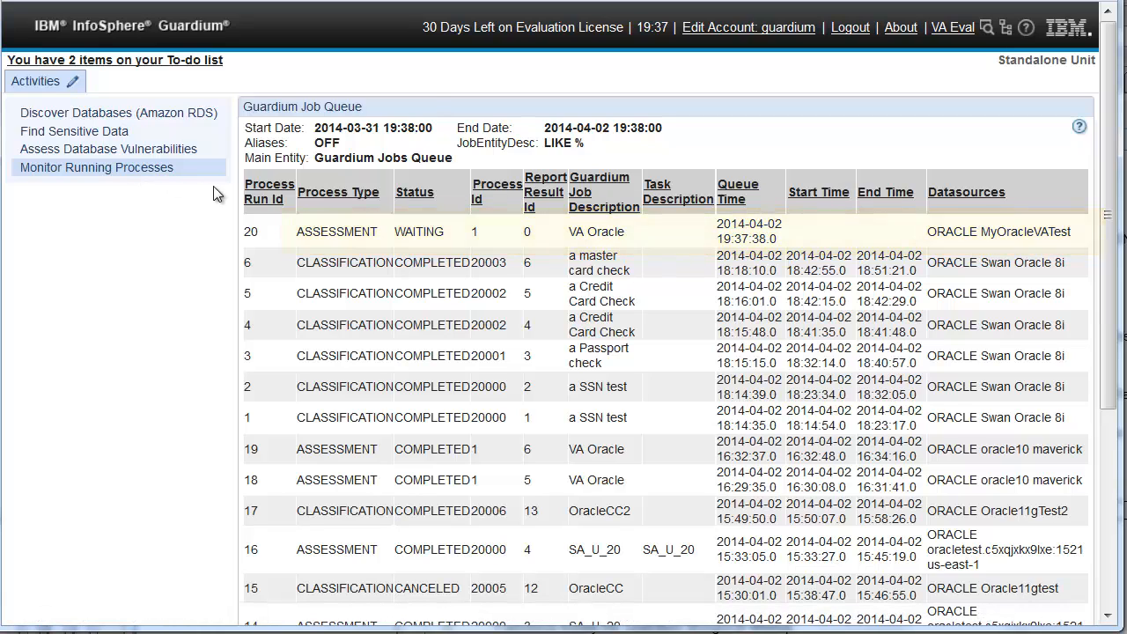
scroll(down, 3)
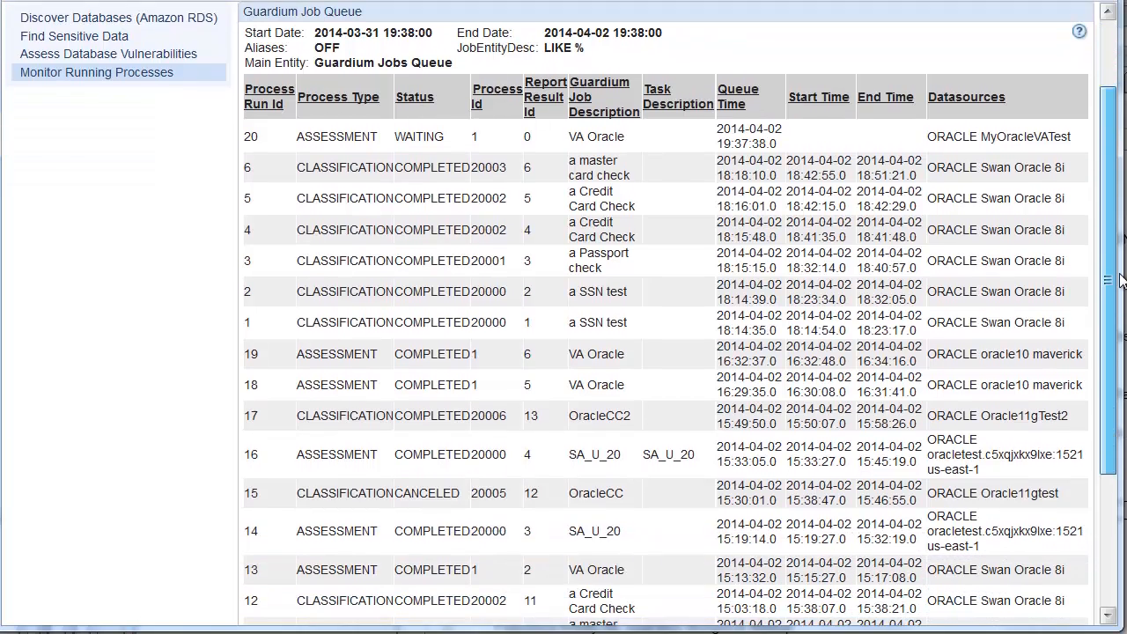
scroll(down, 3)
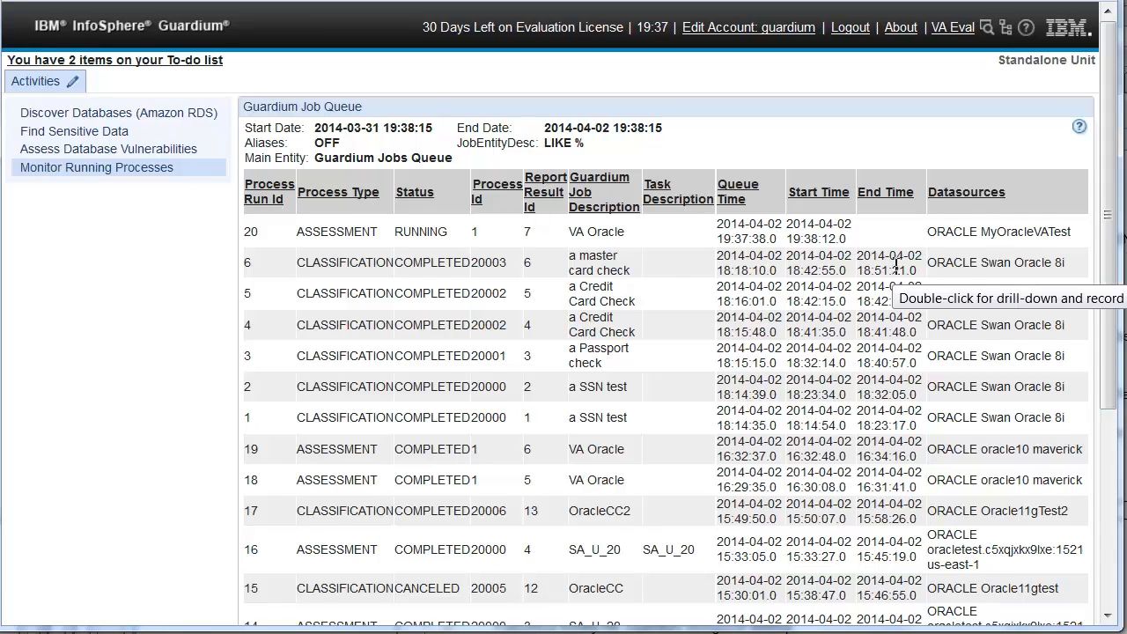
double_click(336, 230)
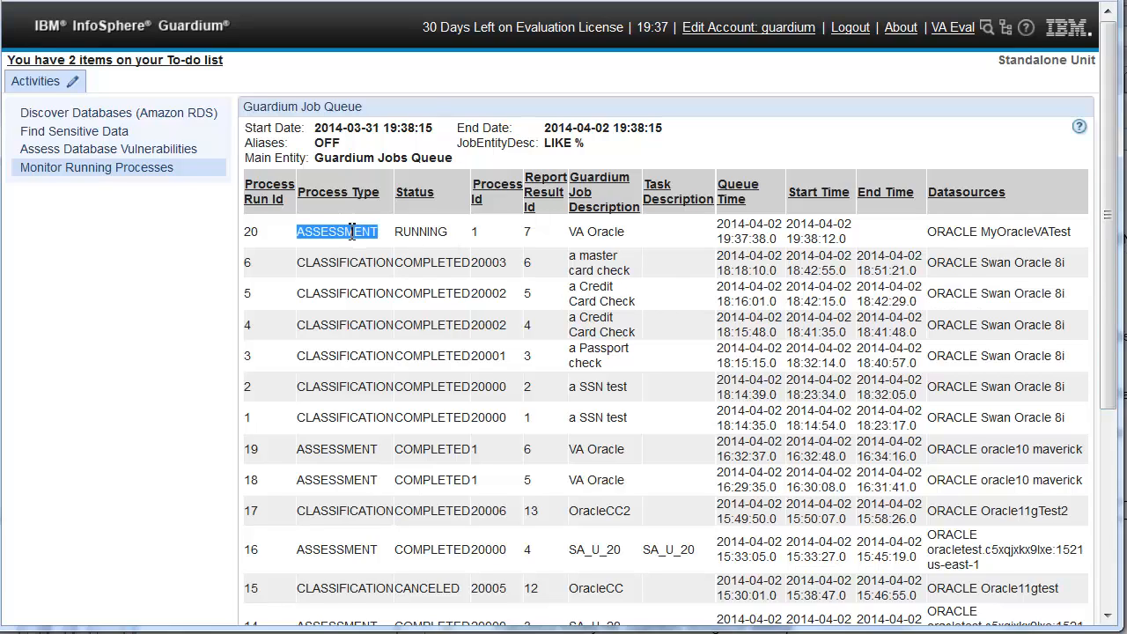
right_click(337, 231)
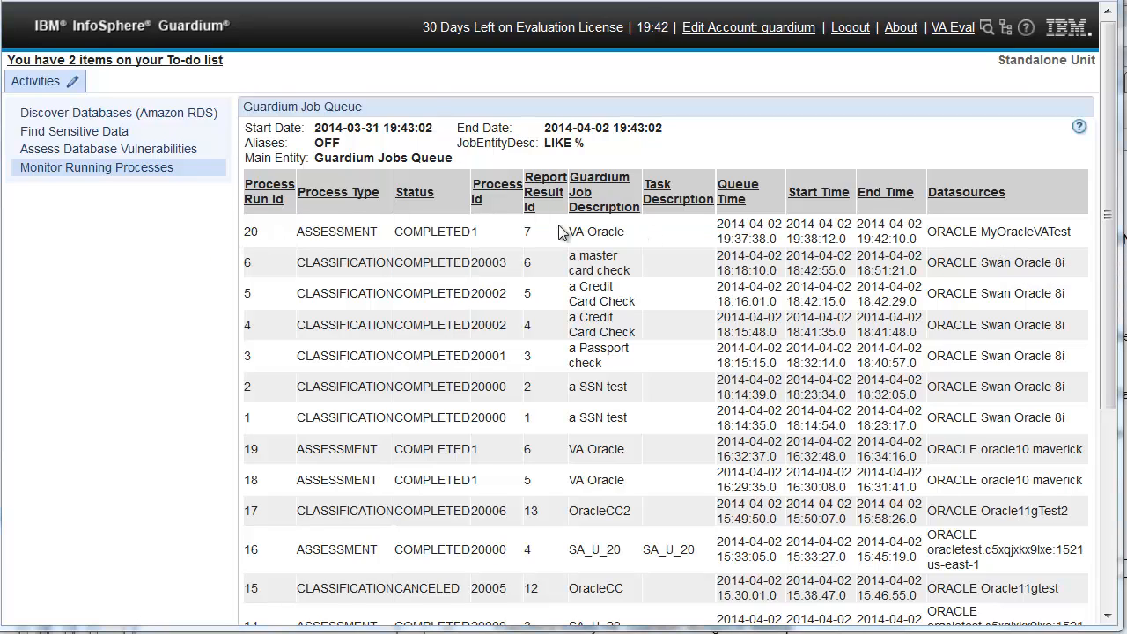
mouse_move(169, 238)
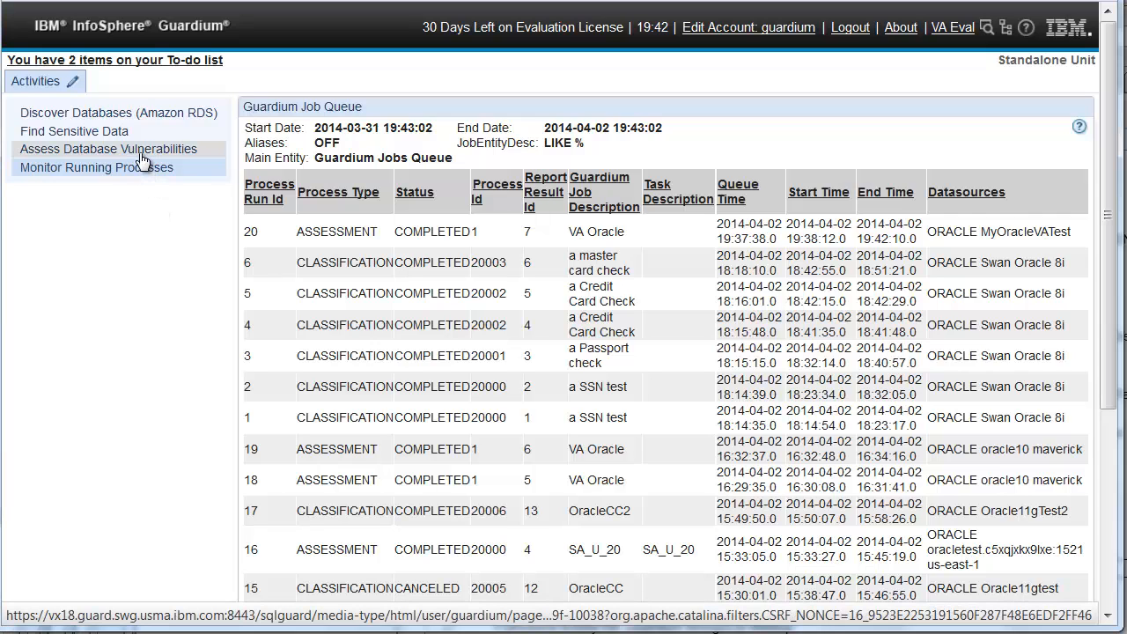
click(108, 148)
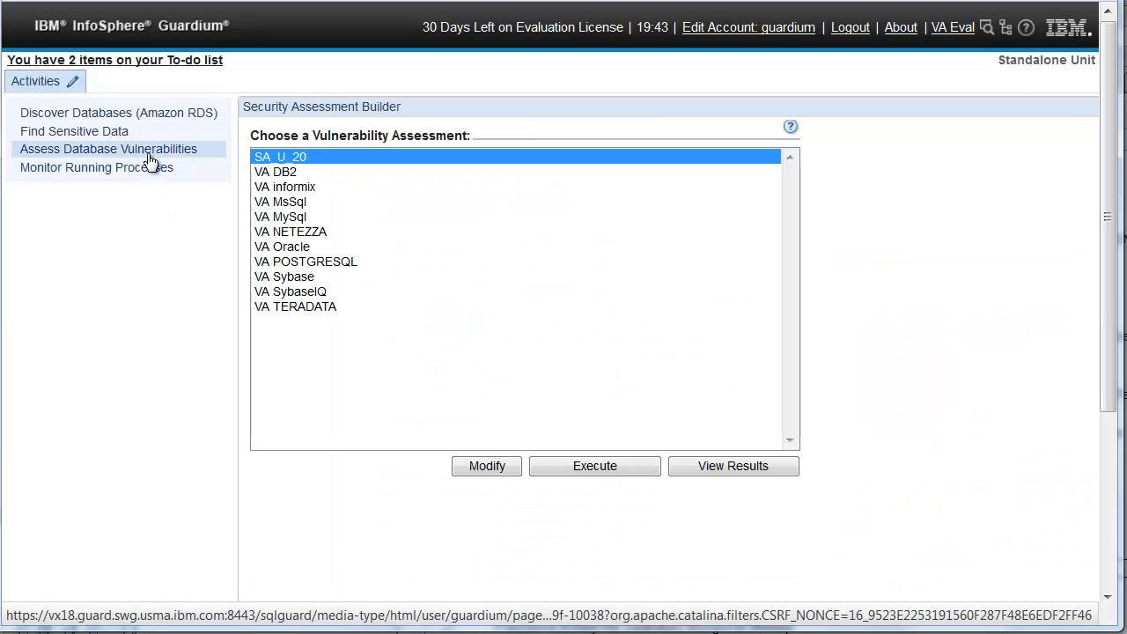
View VA Oracle's latest results: 89% passing, CIS 72/78, STIG 27/35
click(282, 246)
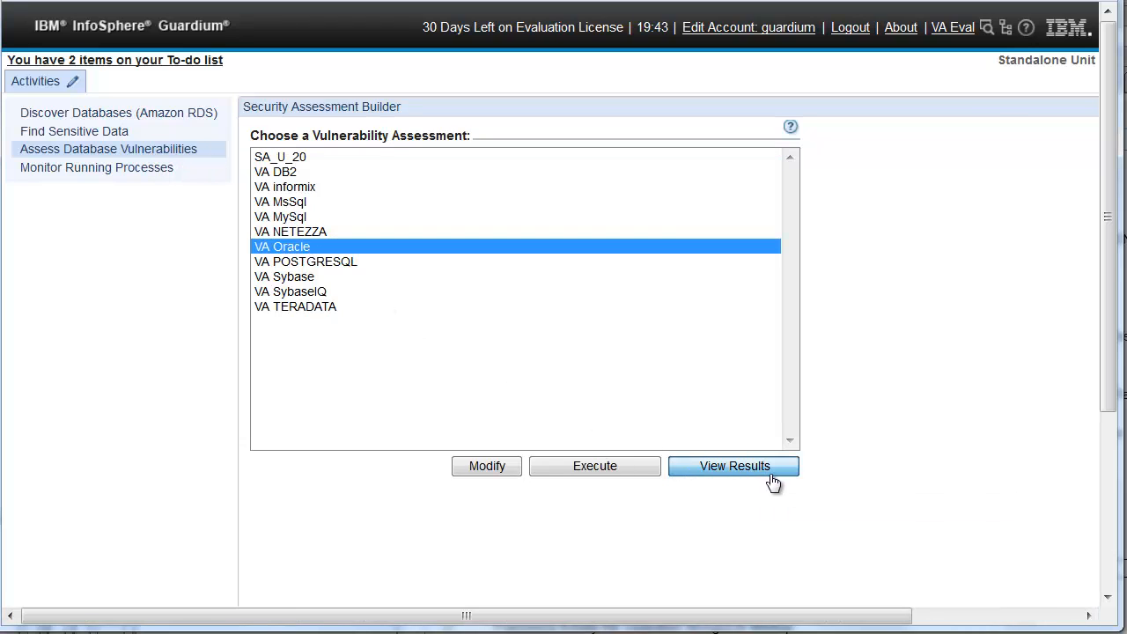
mouse_move(735, 466)
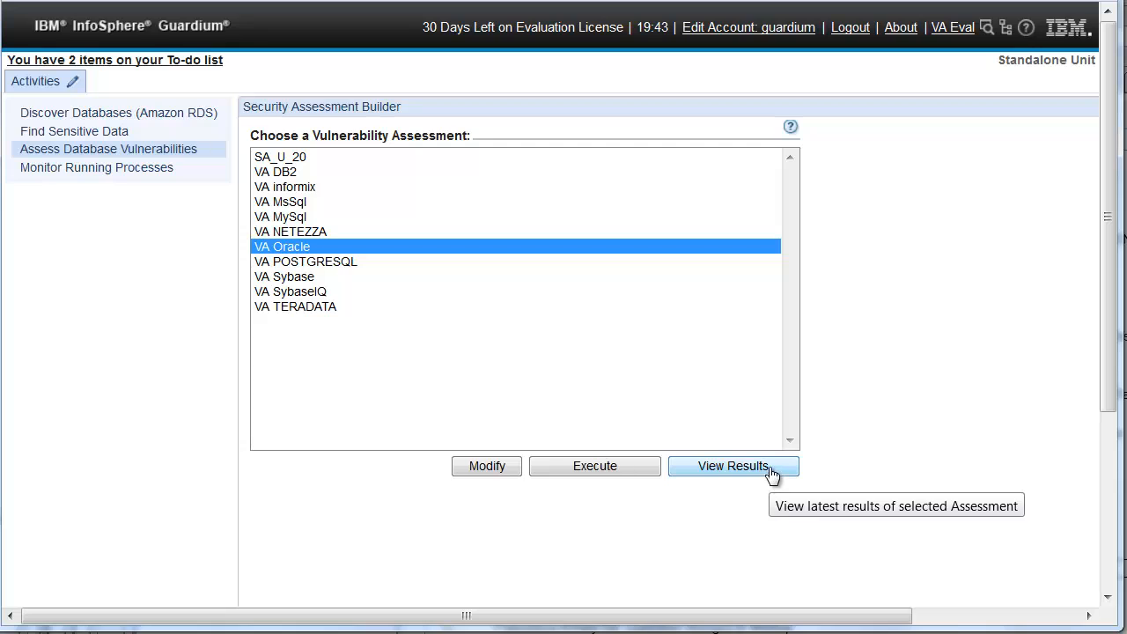
click(734, 466)
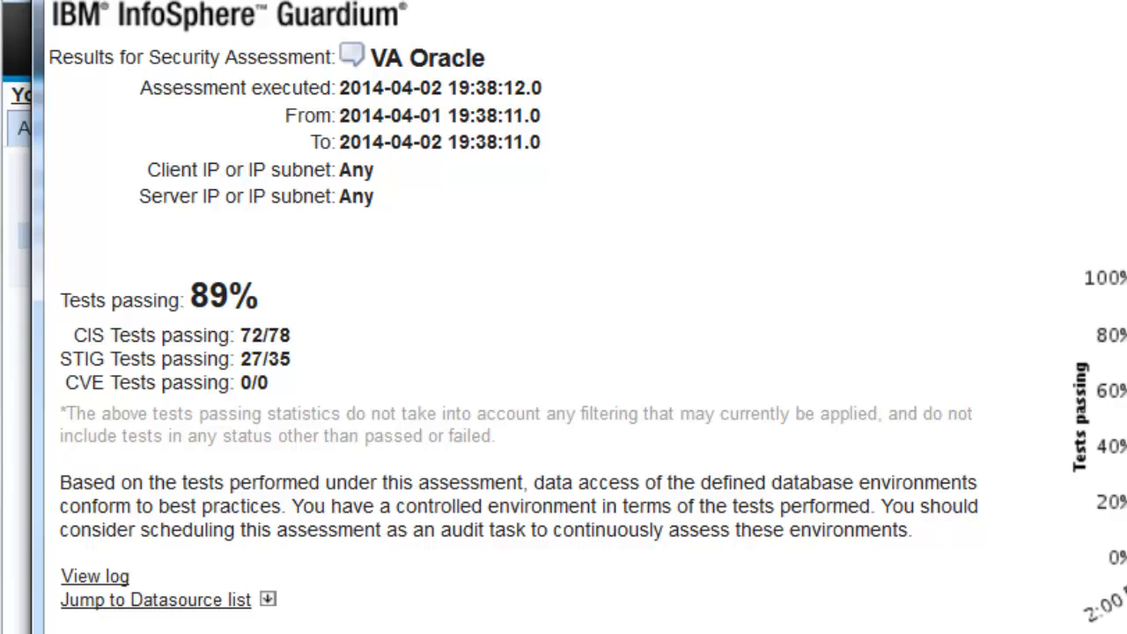
Review the 89% results and history chart, then show the Filter / Sort Controls
drag(66, 335, 291, 388)
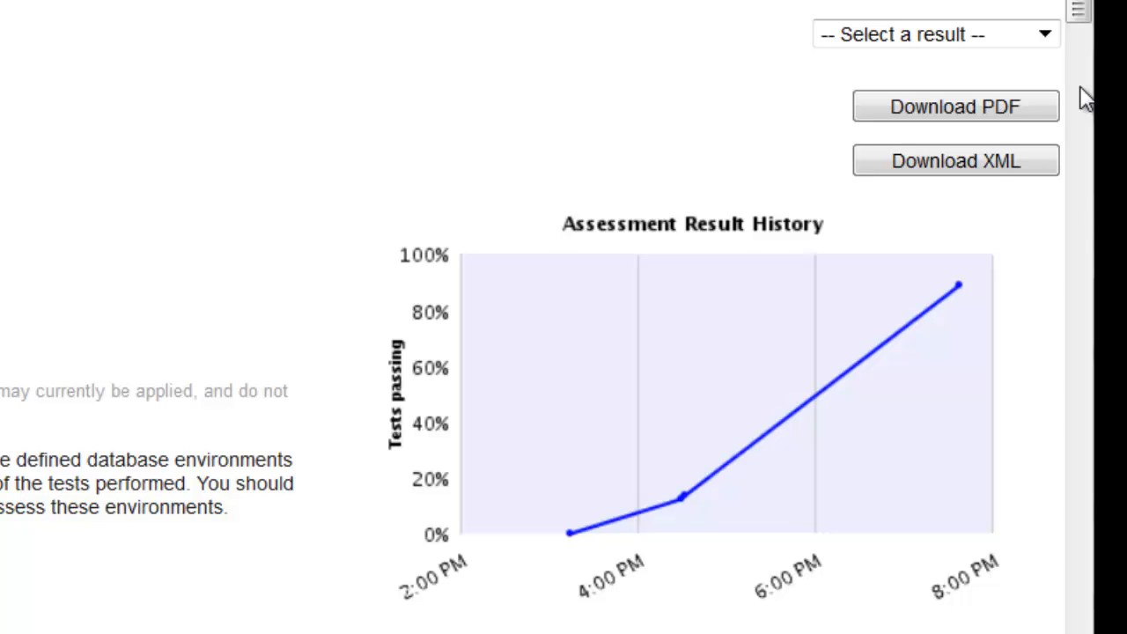
mouse_move(1082, 91)
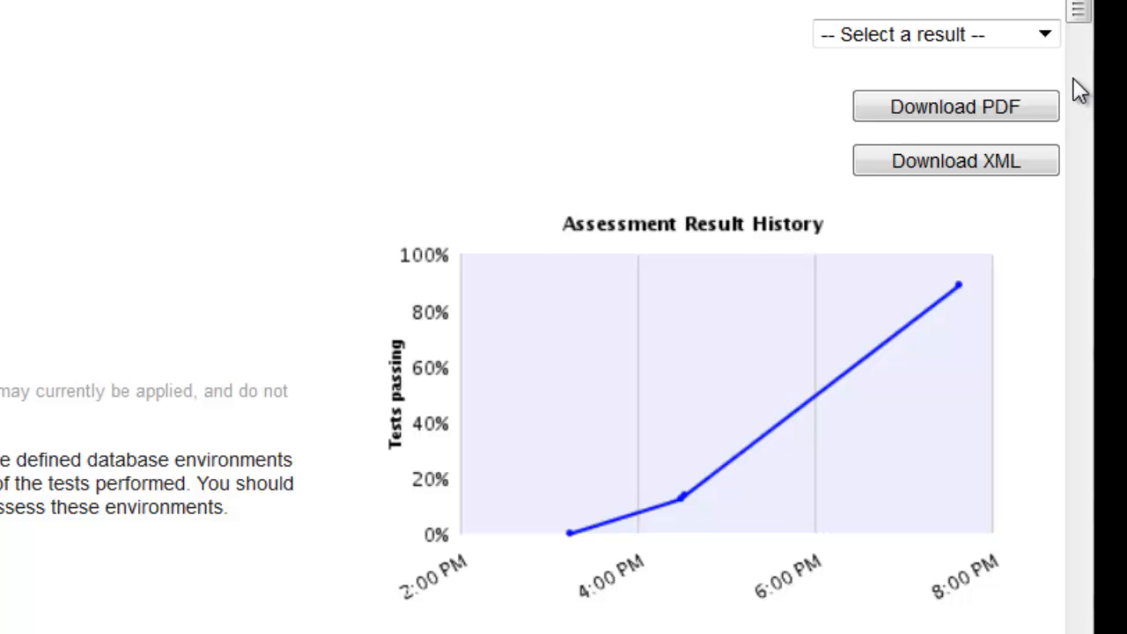
scroll(down, 3)
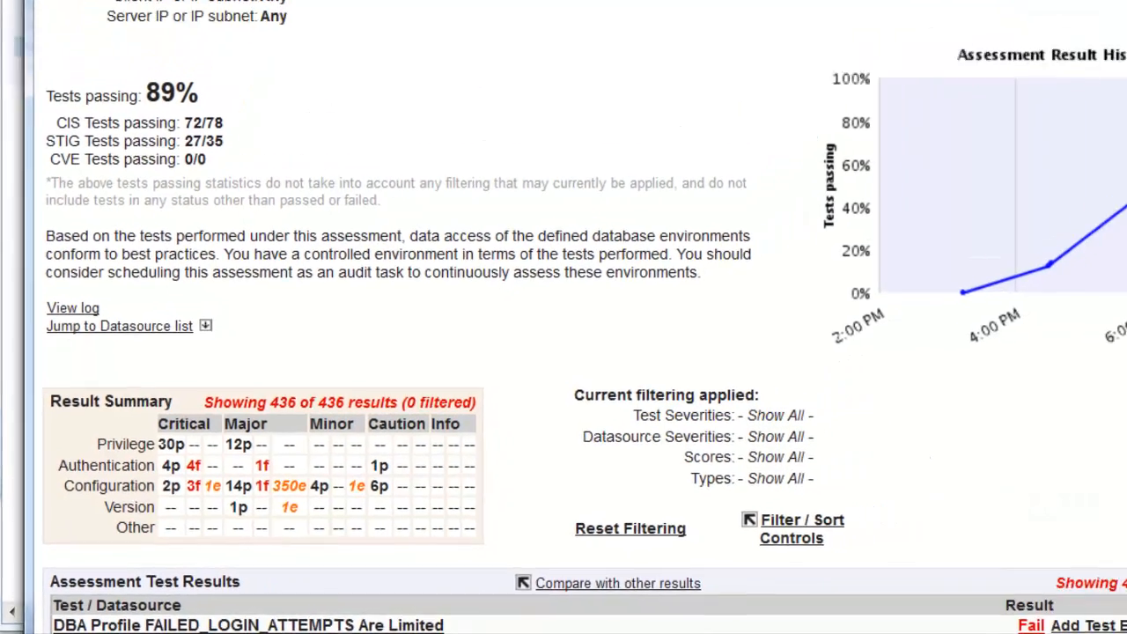
scroll(up, 3)
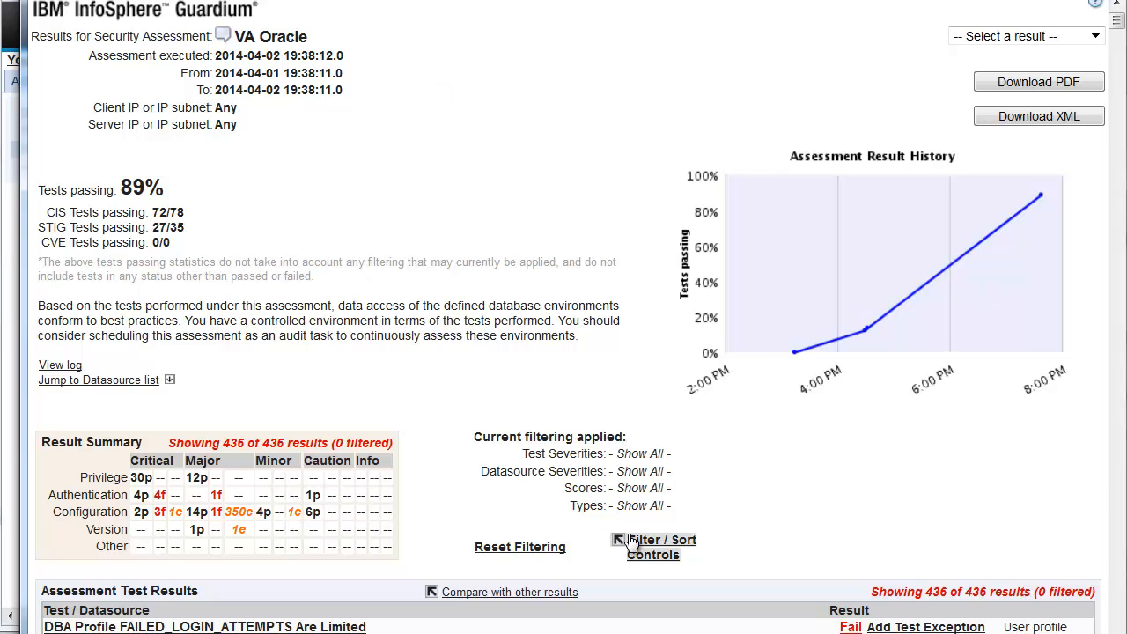
click(652, 539)
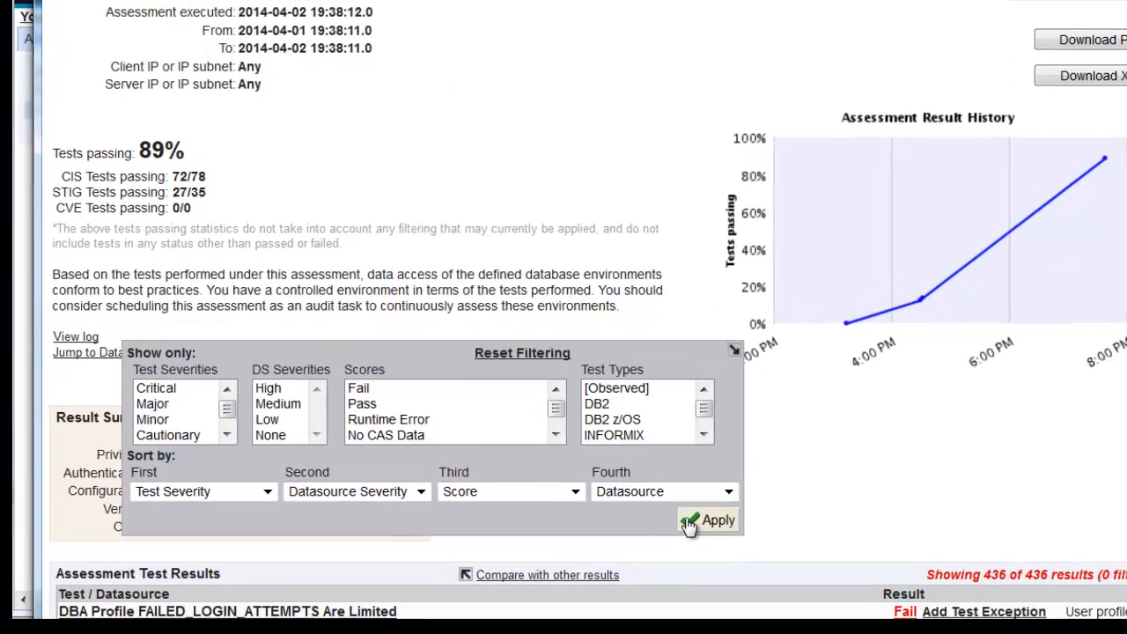
Filter the results to failed Critical and Major tests, leaving 9 of 436
scroll(down, 3)
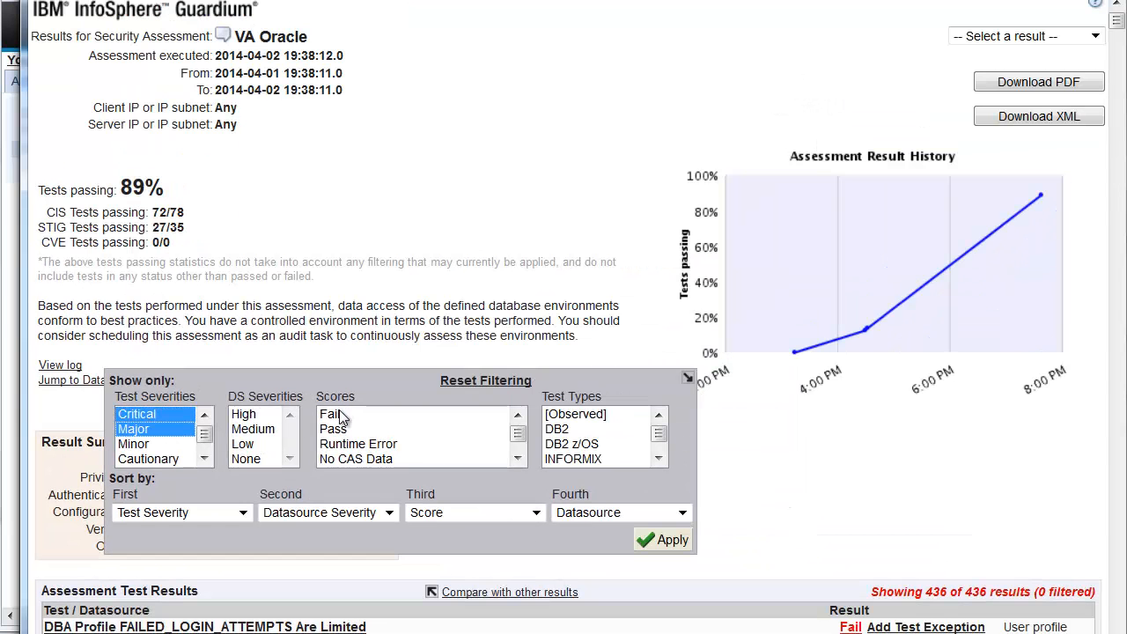
click(329, 414)
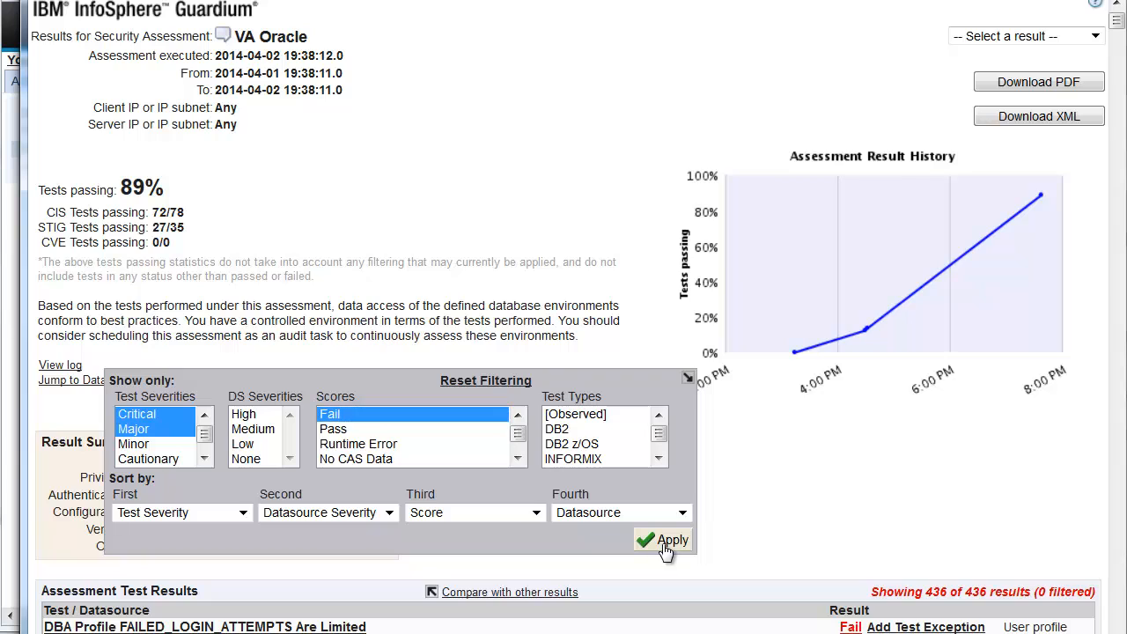
click(671, 540)
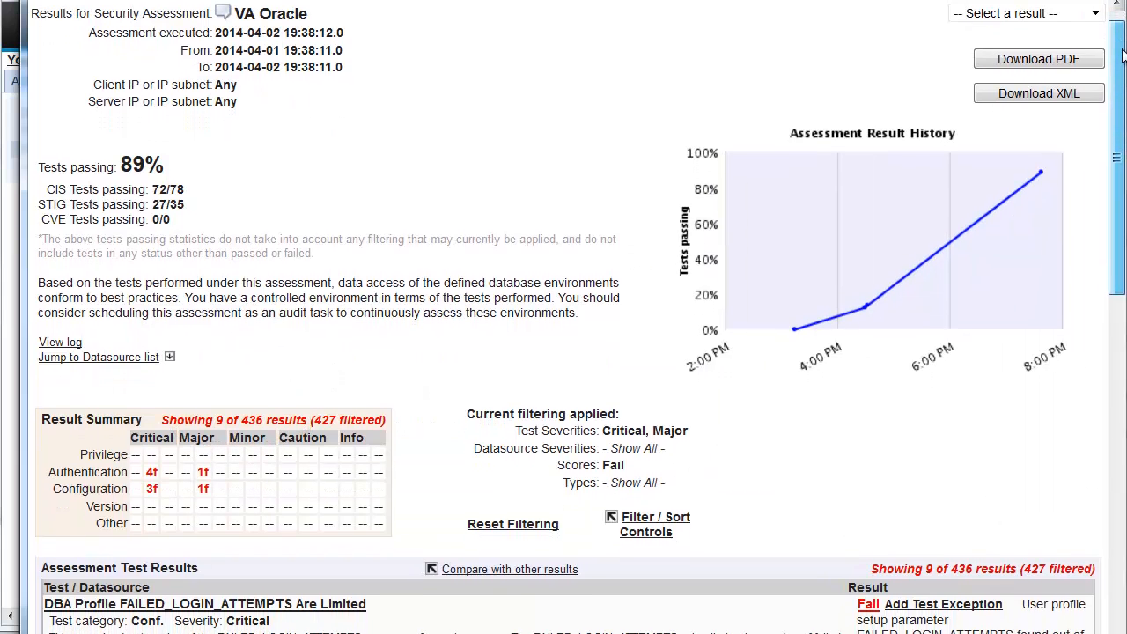
Scroll through the failing test results, then bring up the Guardium Job Queue with completed VA Oracle runs
scroll(down, 3)
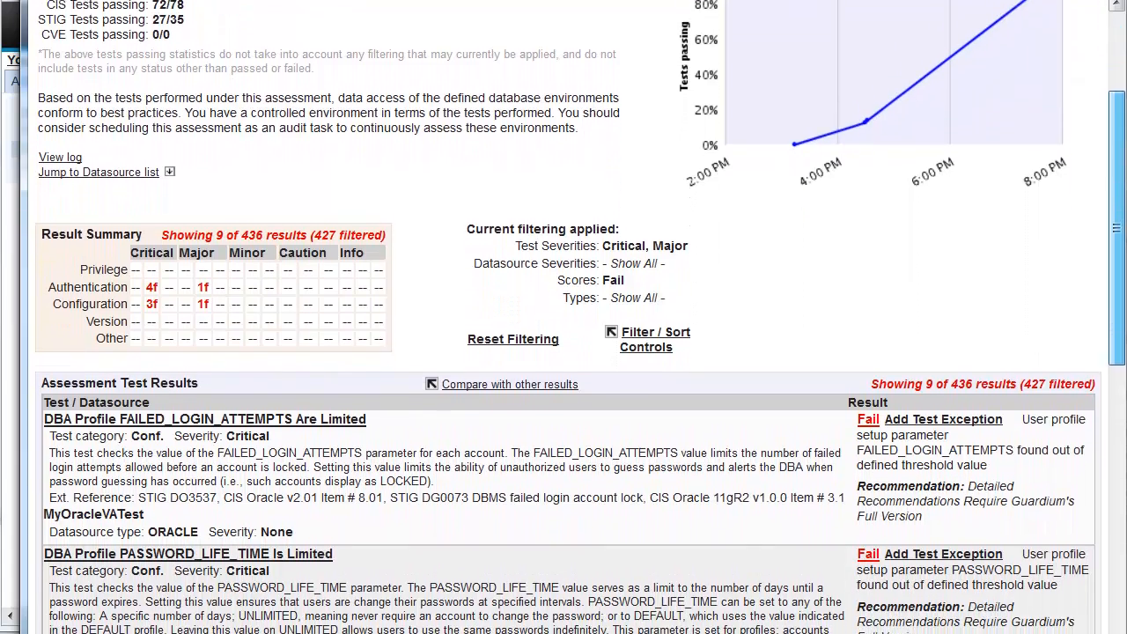
scroll(down, 3)
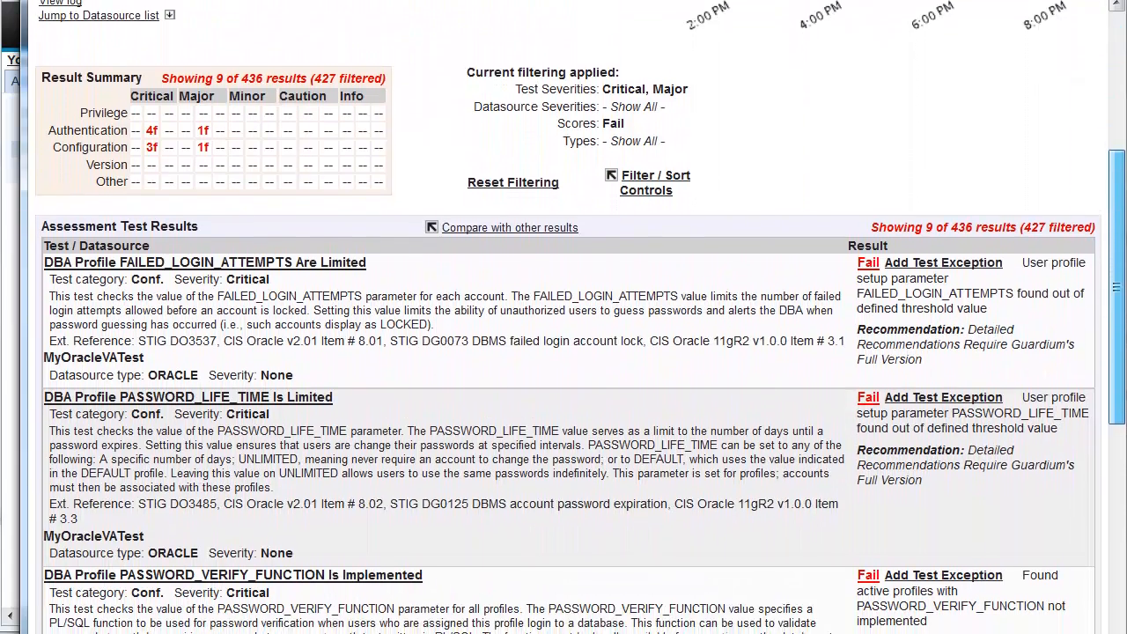
scroll(down, 3)
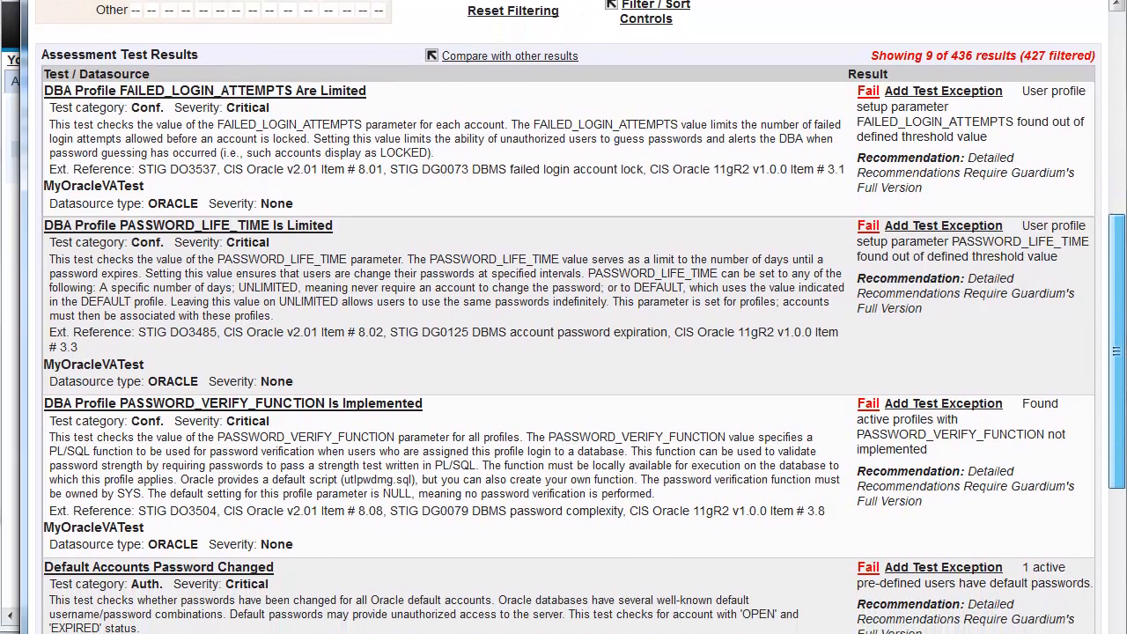
scroll(down, 3)
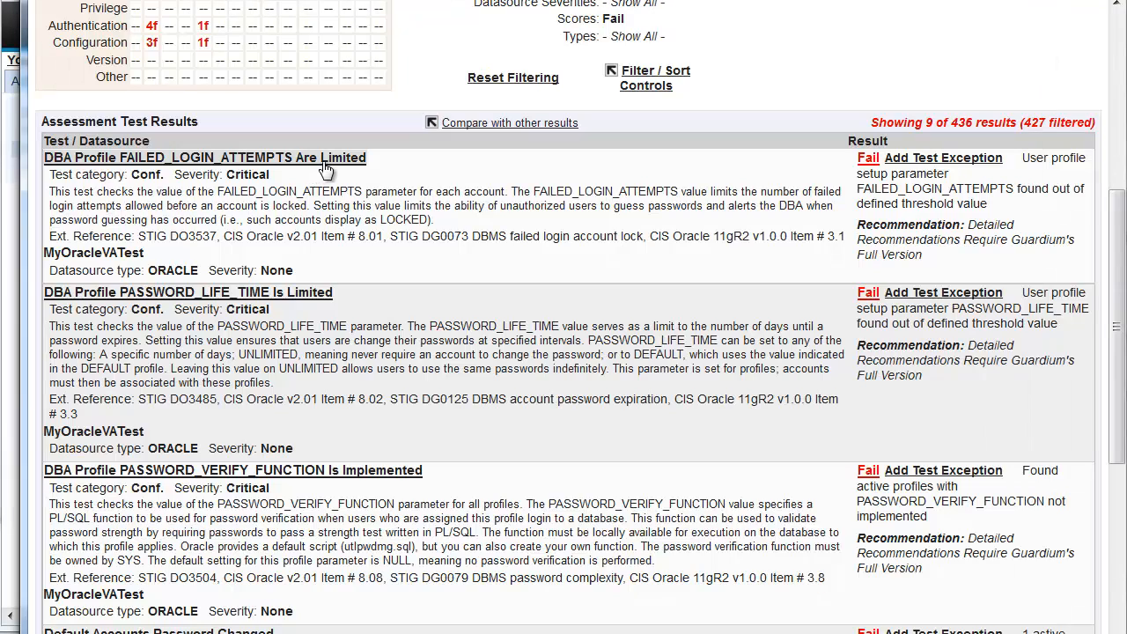
click(205, 158)
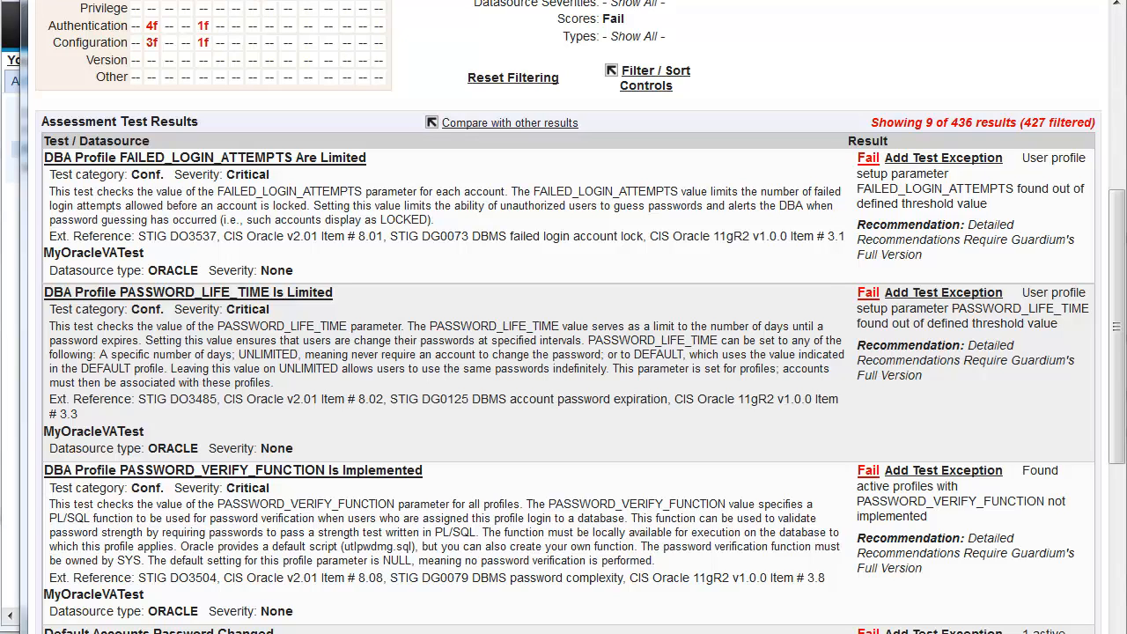
click(204, 157)
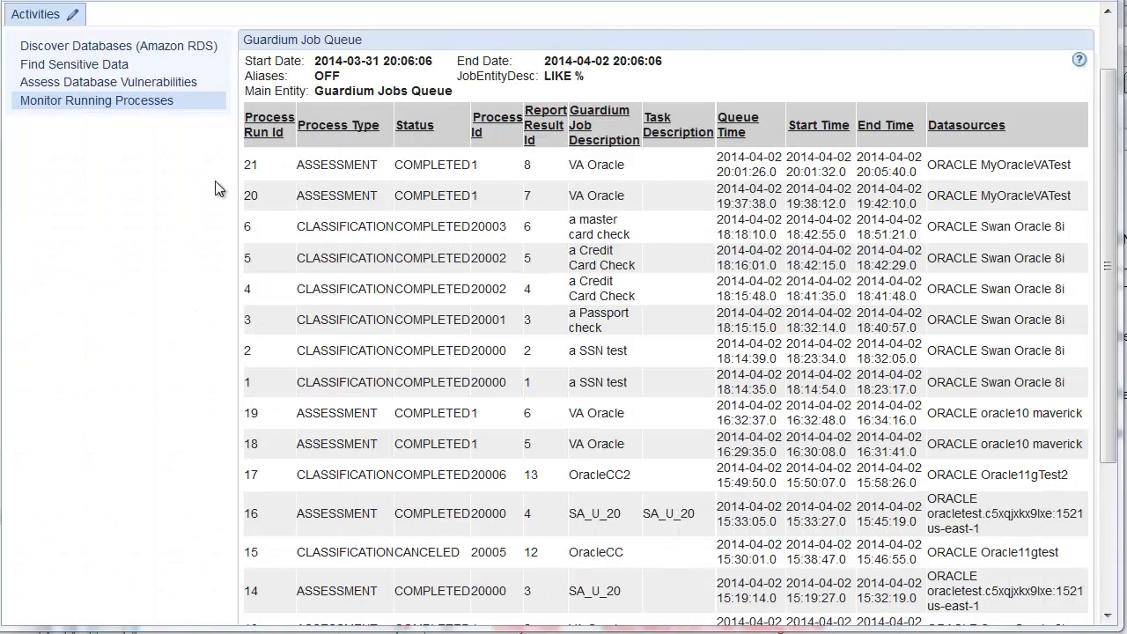
mouse_move(637, 170)
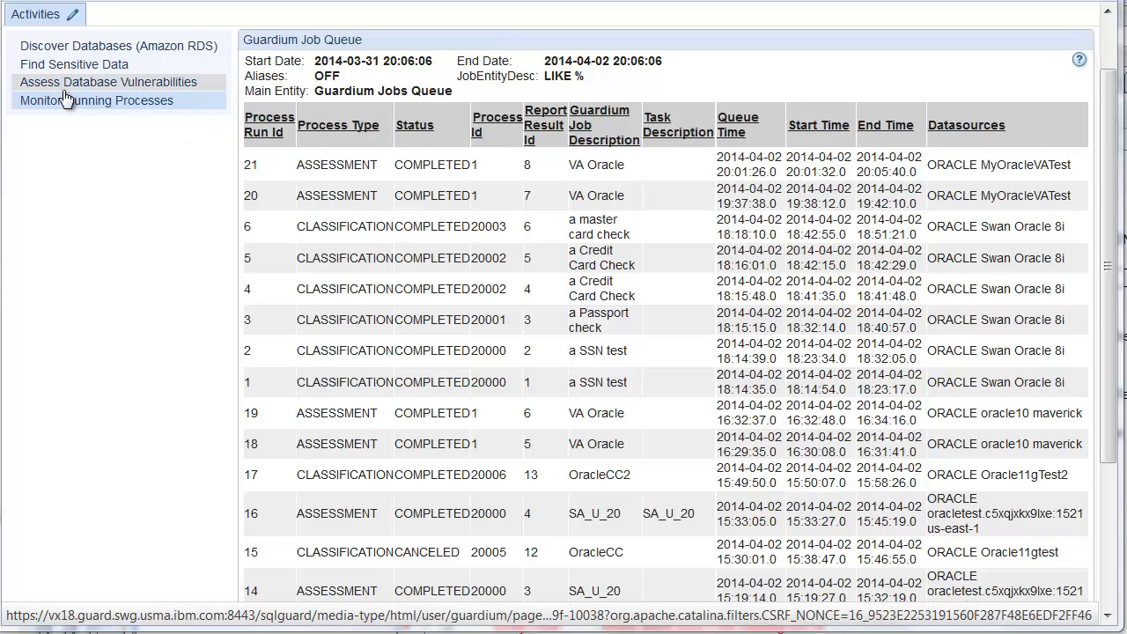
Return to Assess Database Vulnerabilities with VA Oracle still selected
click(106, 82)
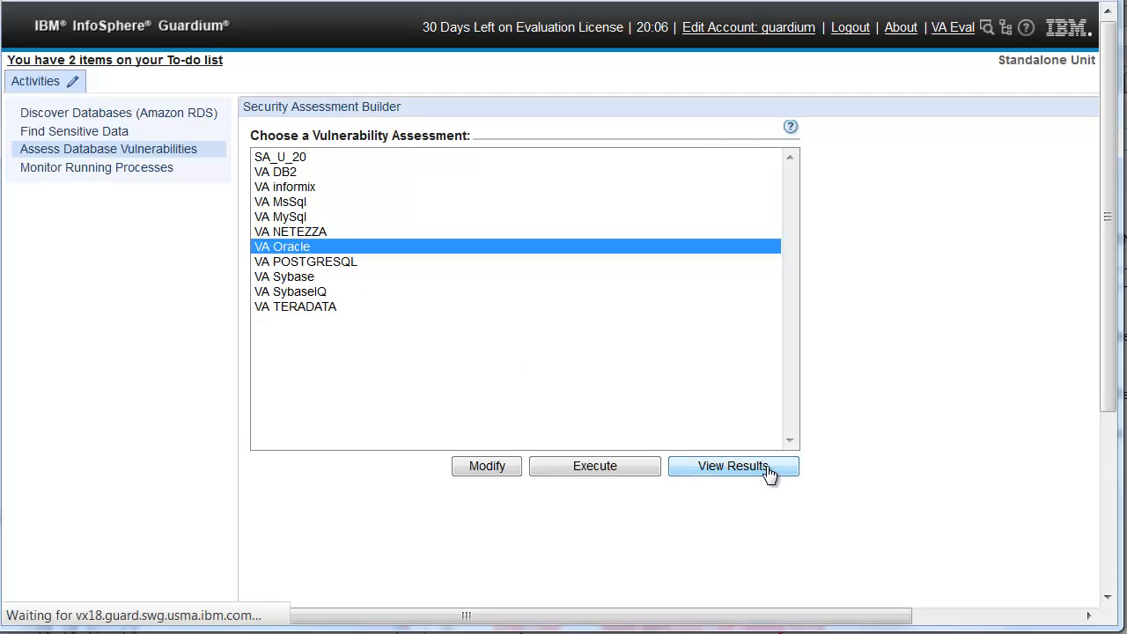
Open the rerun VA Oracle results at 93% passing, cancel a test exception, and list earlier runs
click(732, 466)
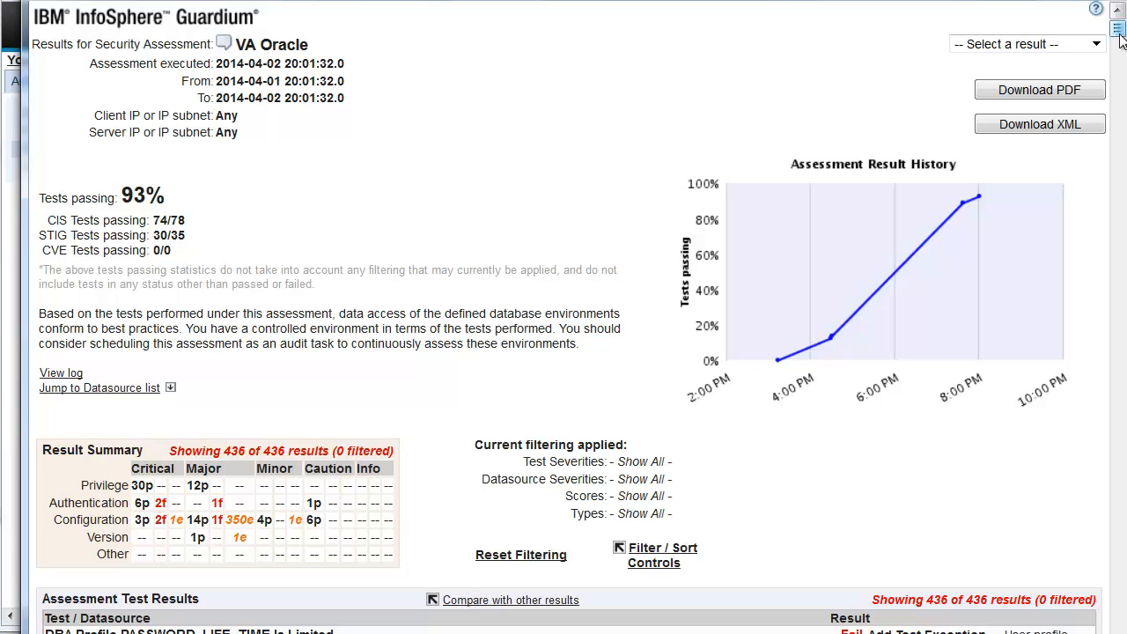
scroll(down, 3)
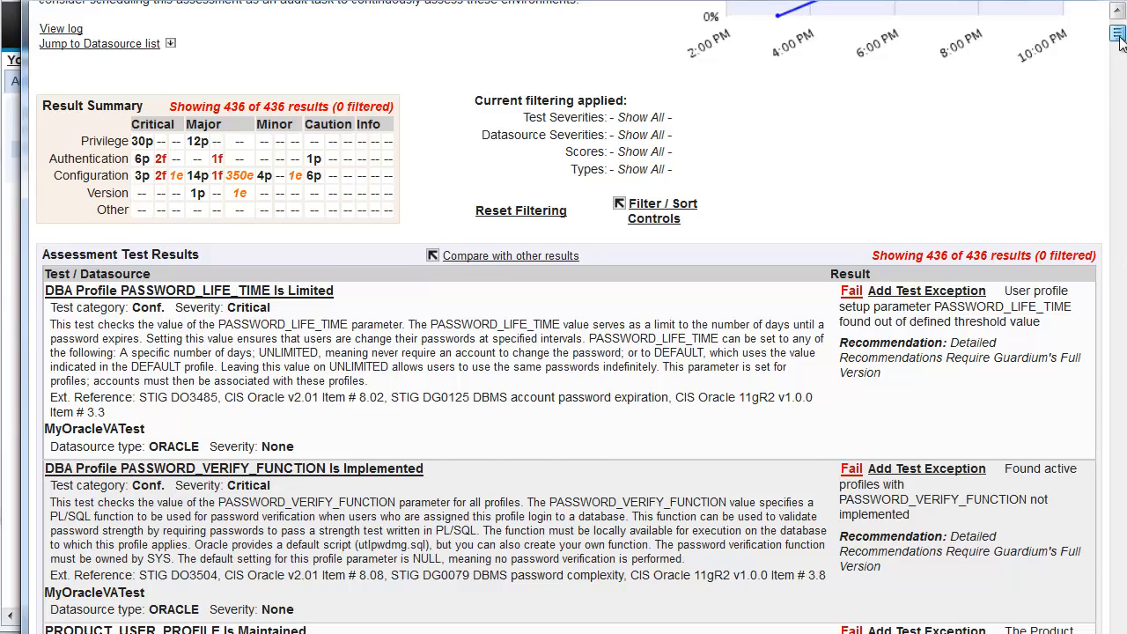
click(926, 239)
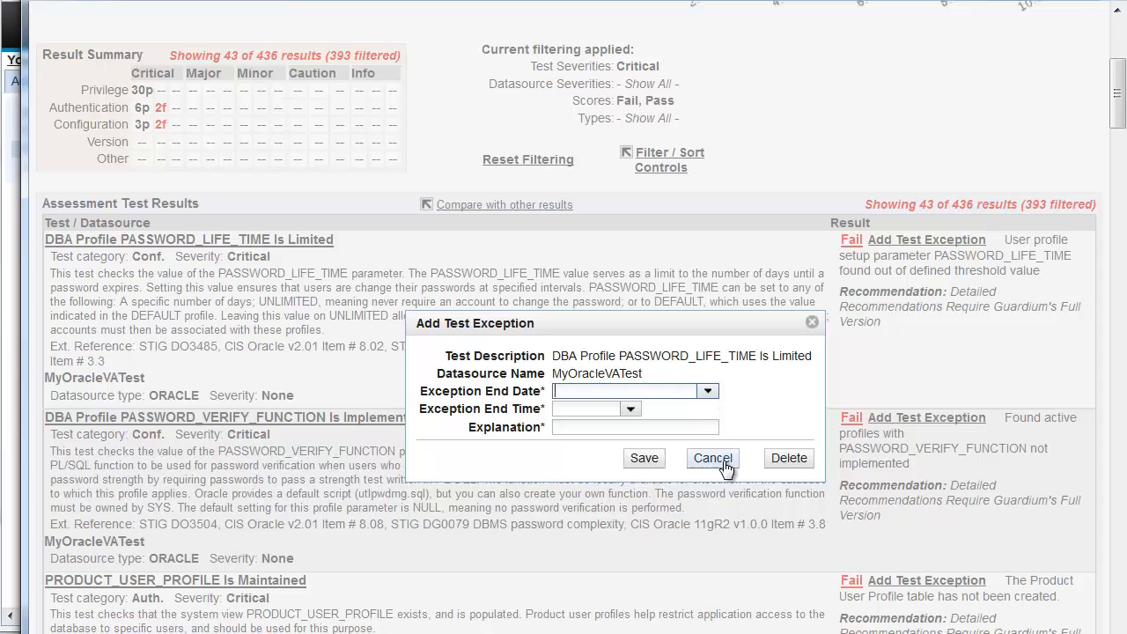
click(712, 458)
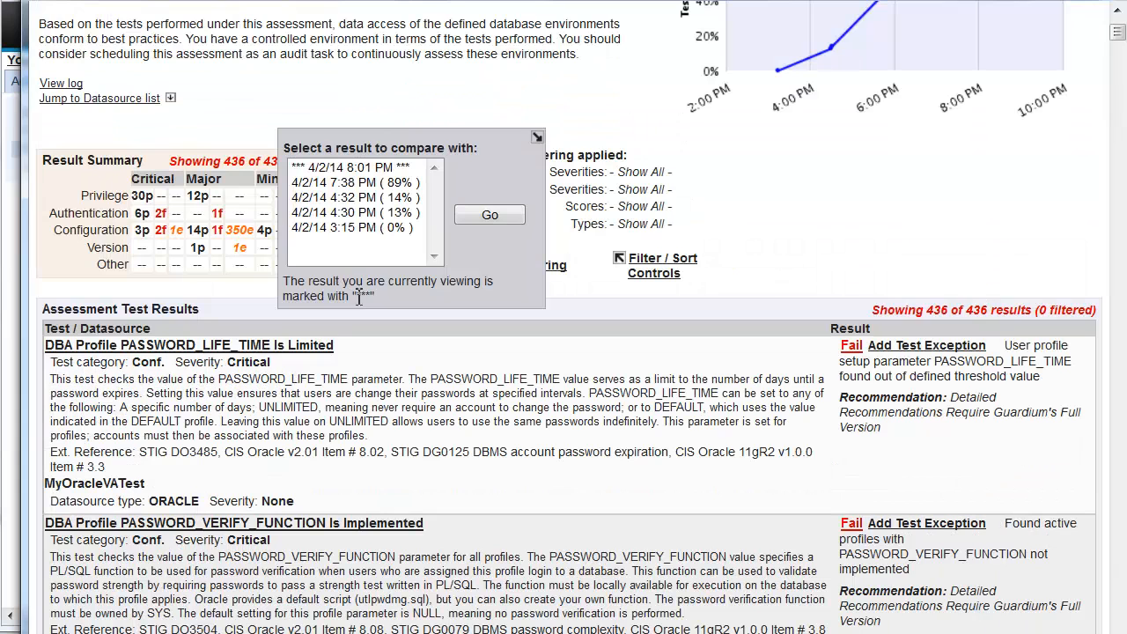
Compare the 8:01 PM run against the 4/2/14 7:38 PM run (89%)
click(354, 182)
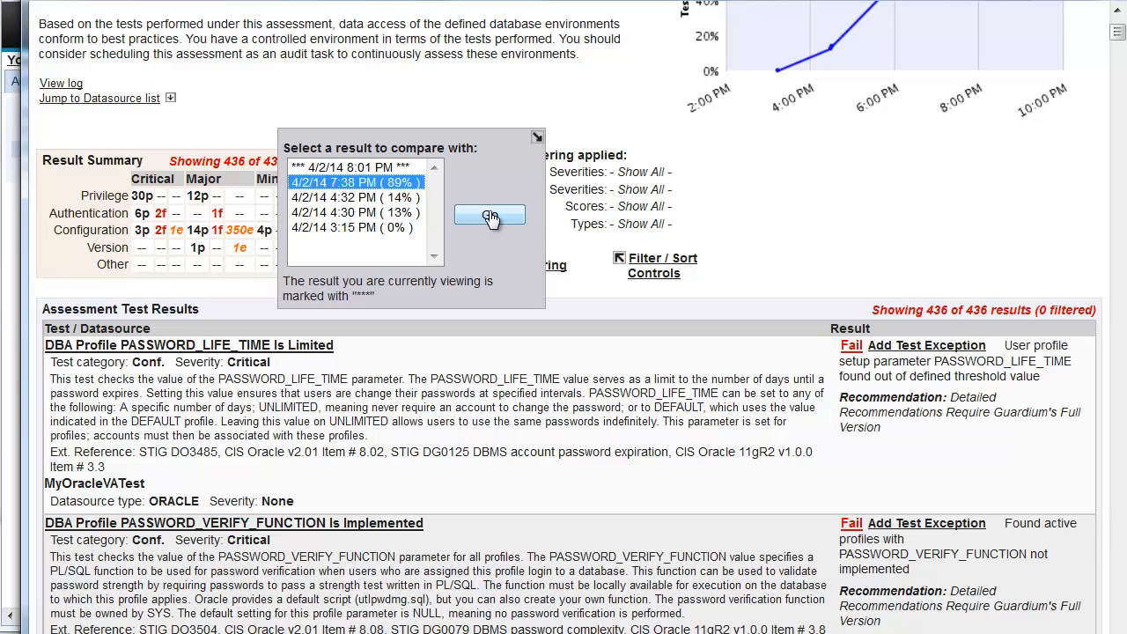
click(489, 217)
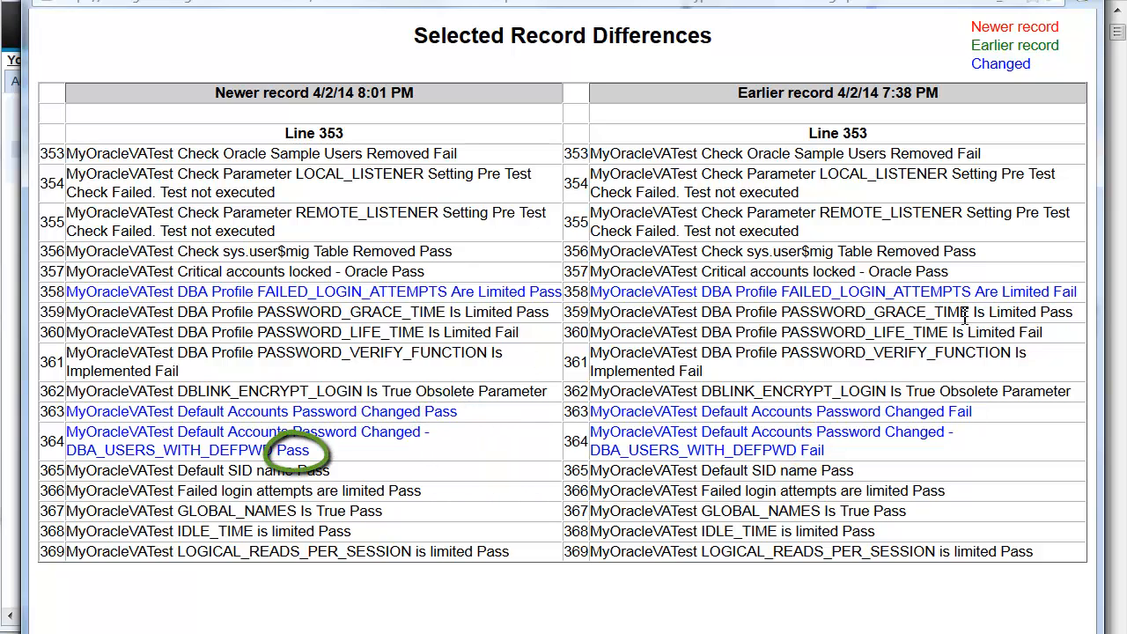
mouse_move(678, 271)
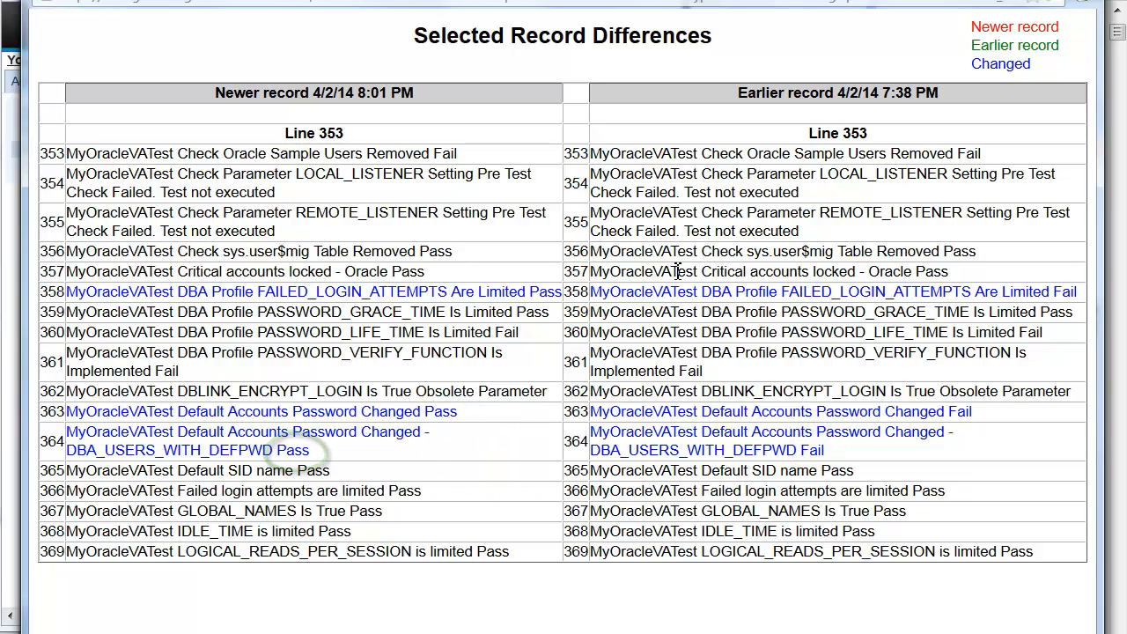